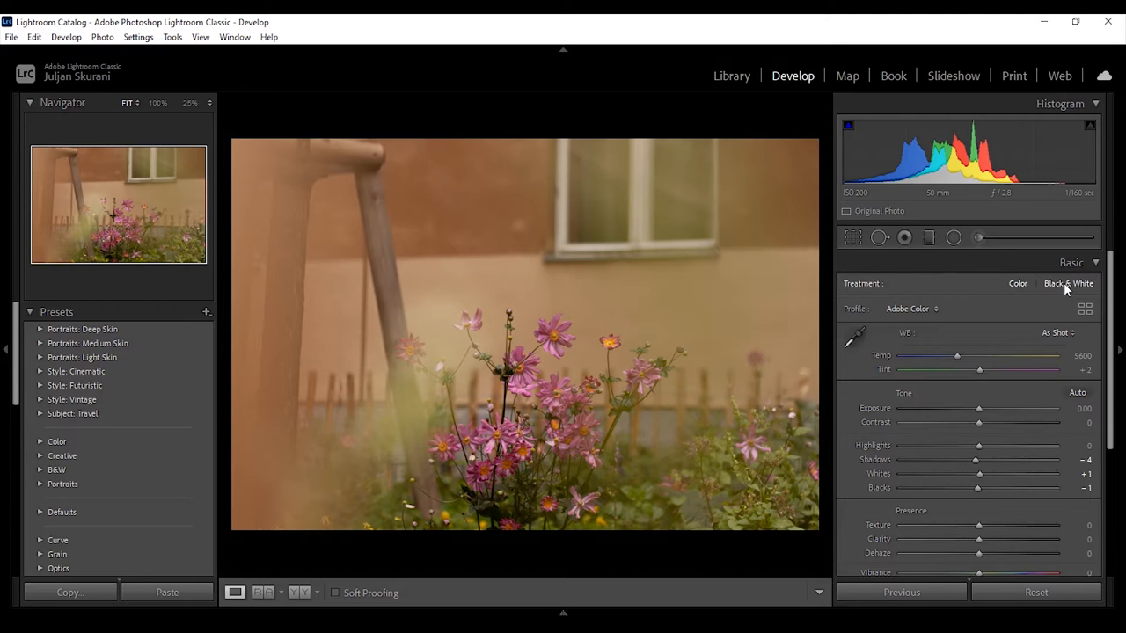
# Try Black & White and return to Color, then browse the Adobe Raw and Artistic profile groups.
pyautogui.click(1068, 284)
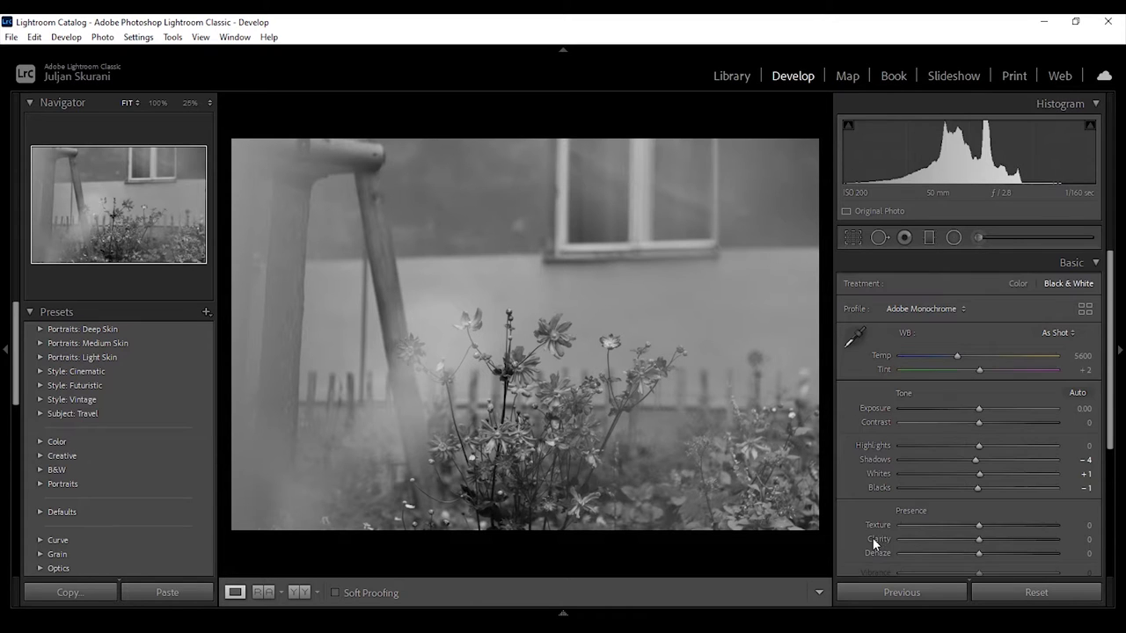
pyautogui.click(1017, 283)
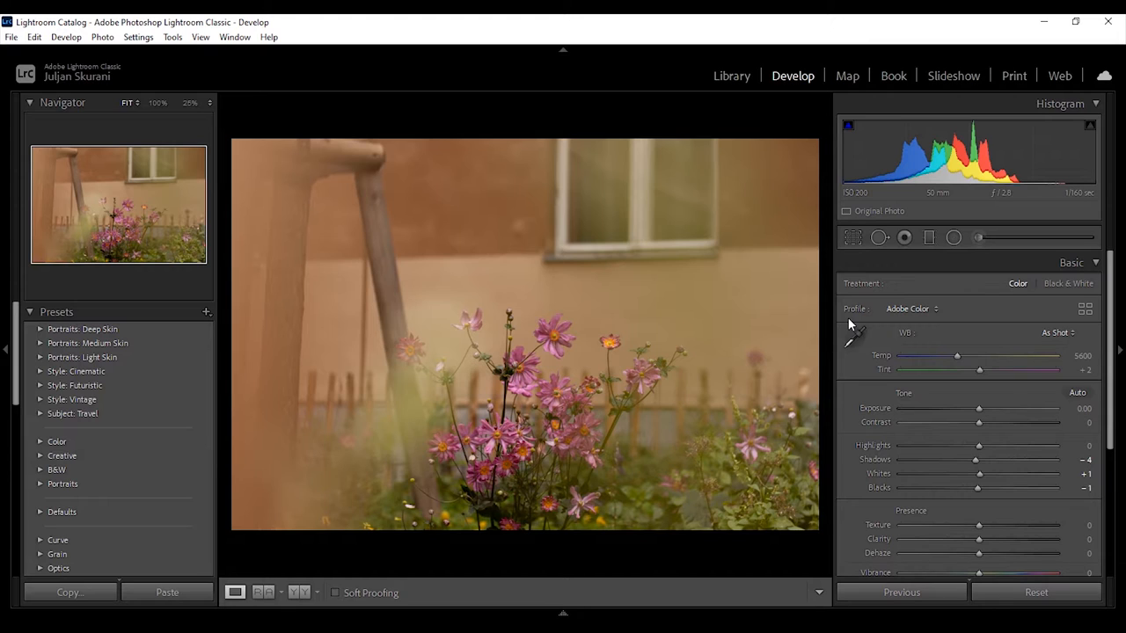
pyautogui.moveTo(887, 389)
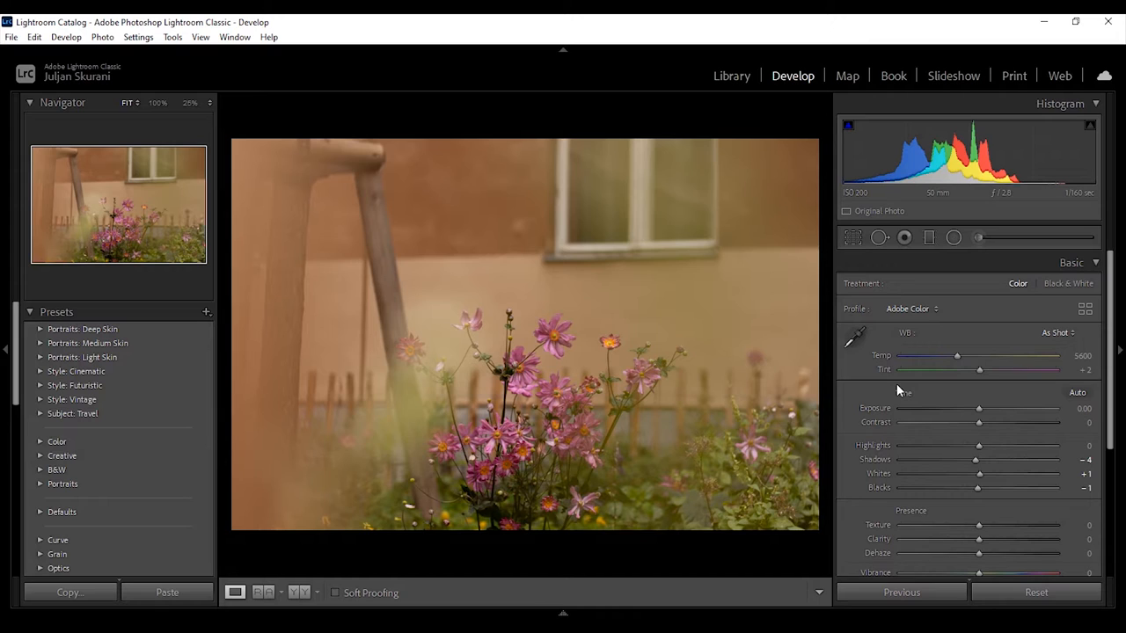
pyautogui.moveTo(864, 313)
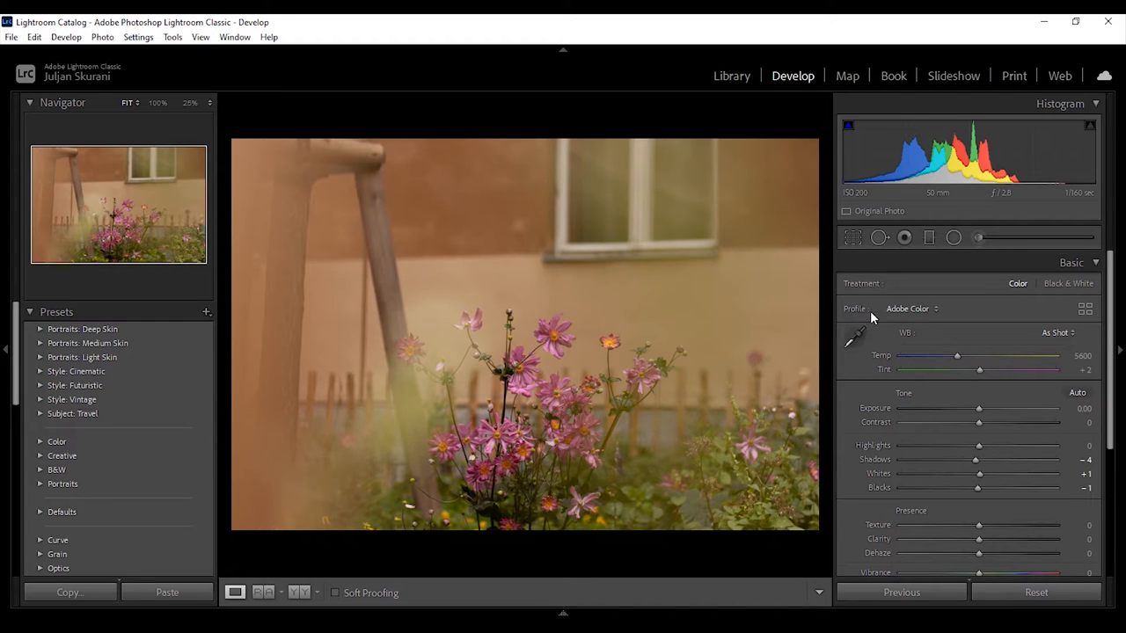
pyautogui.moveTo(1084, 310)
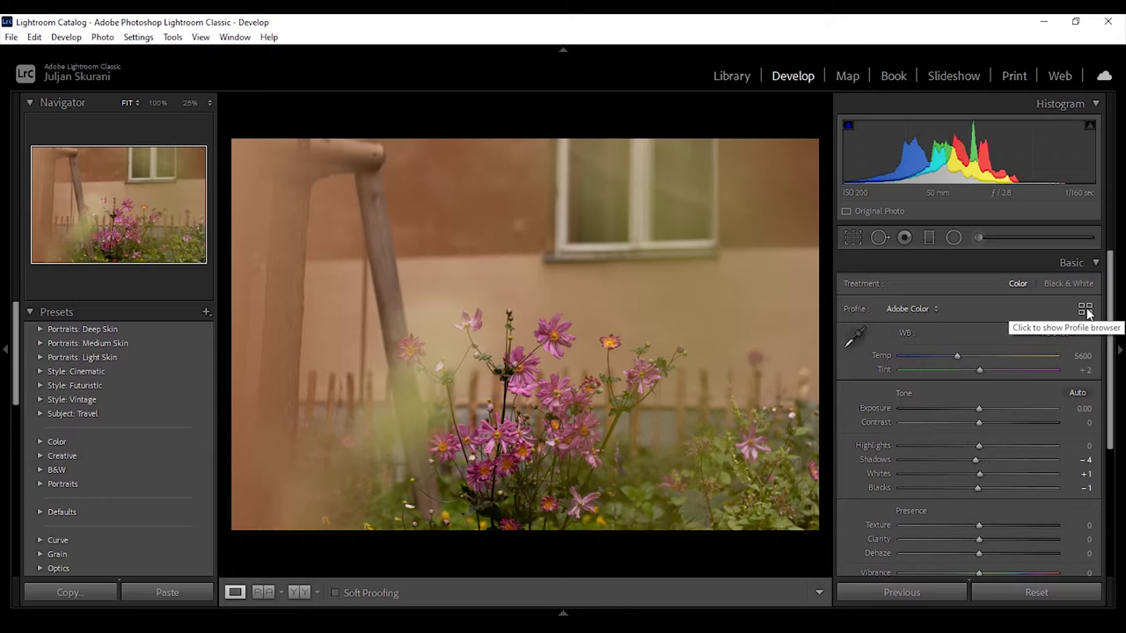
pyautogui.click(1080, 310)
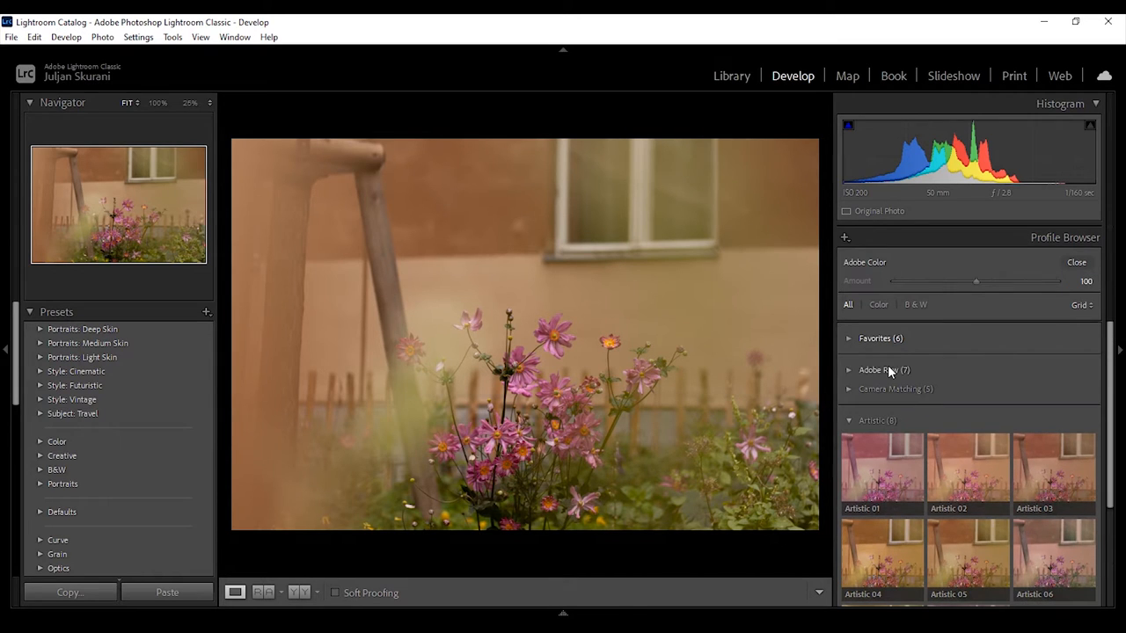
pyautogui.click(881, 369)
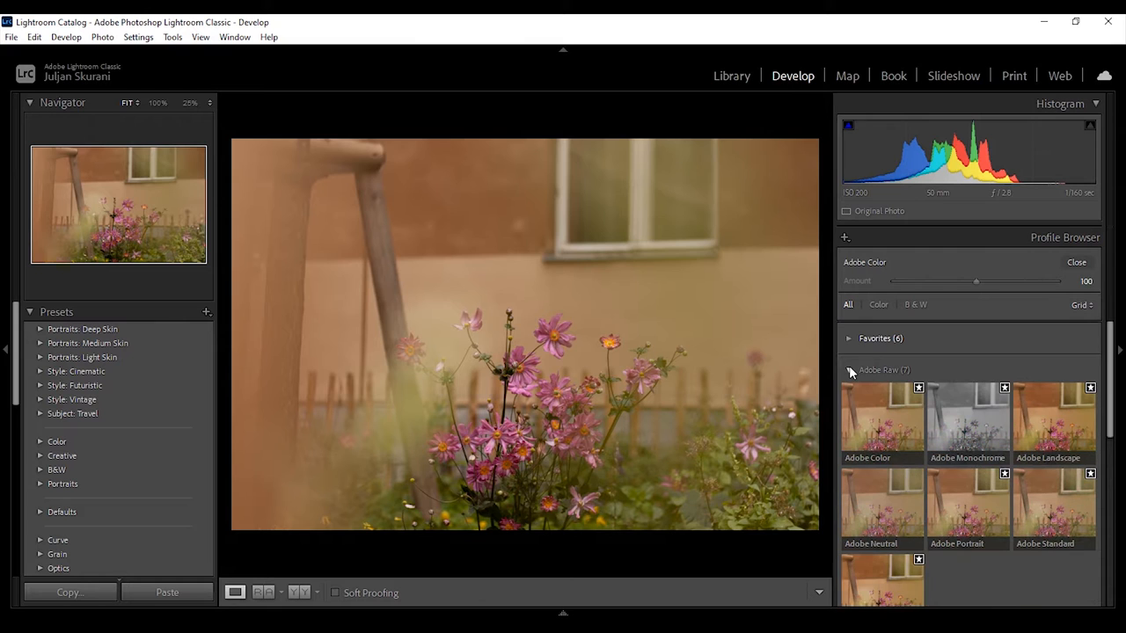
pyautogui.moveTo(873, 463)
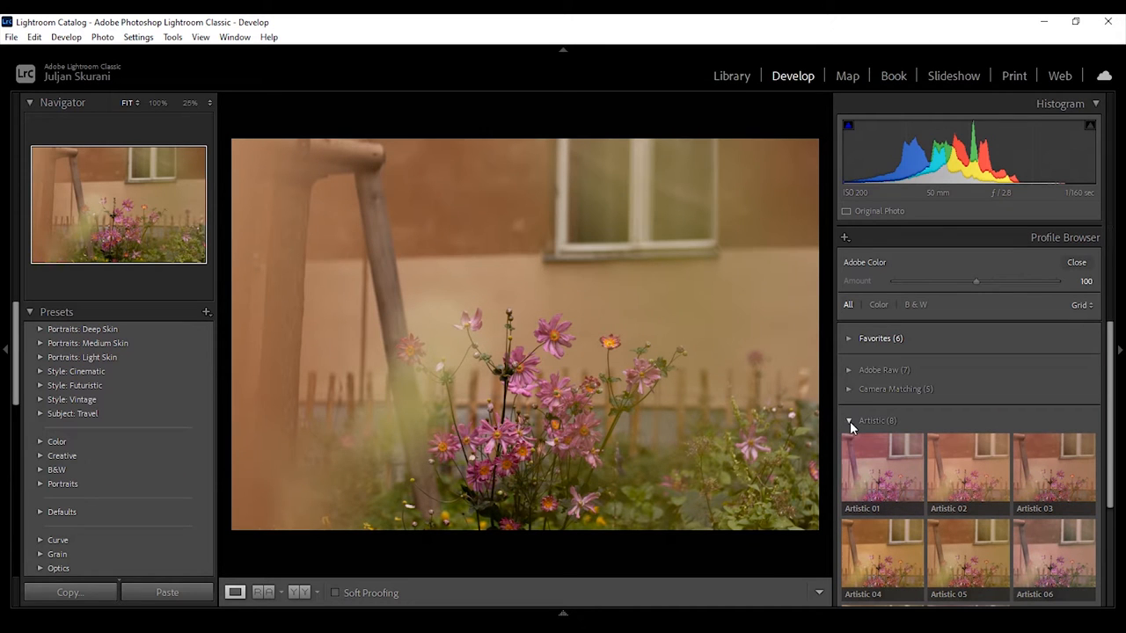
pyautogui.click(968, 433)
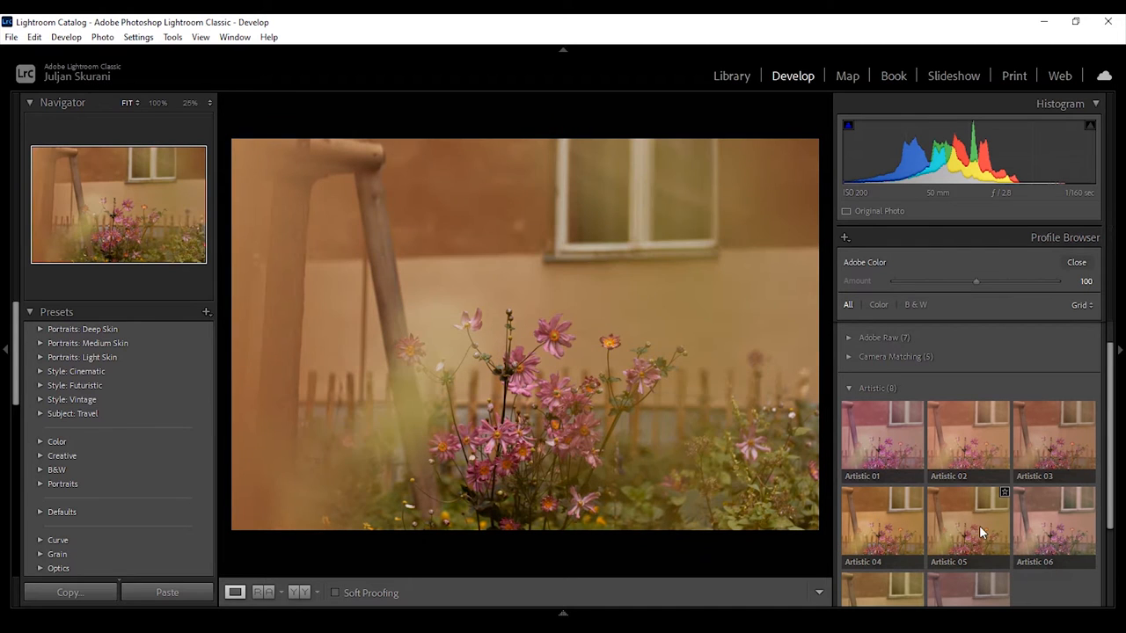
# Apply the Artistic 06 profile to the flower photo.
pyautogui.click(1054, 525)
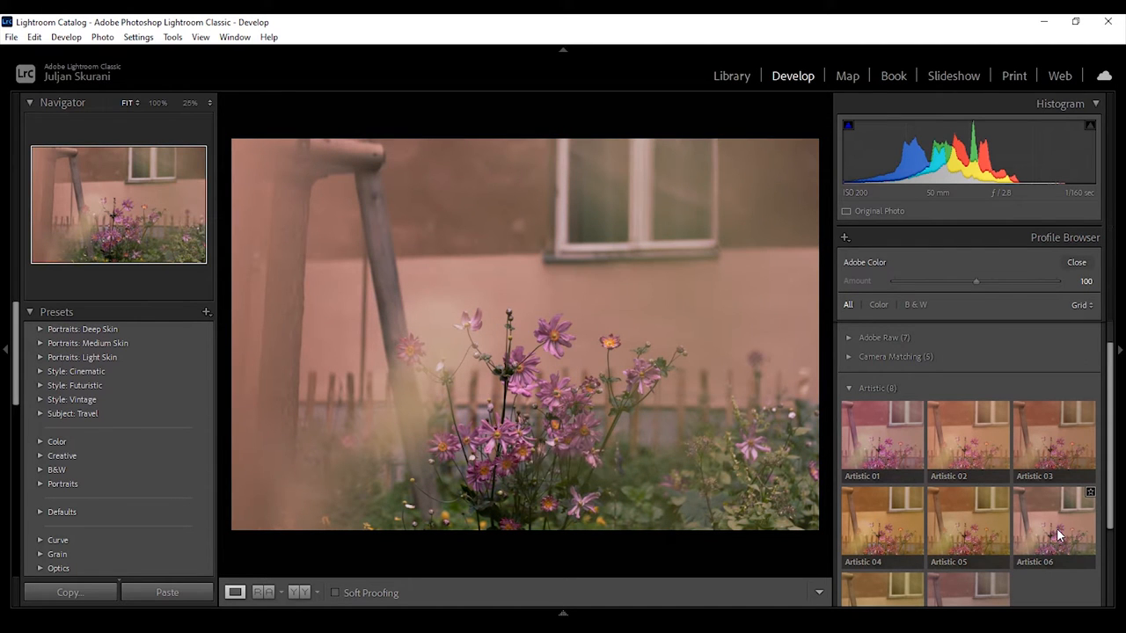
pyautogui.click(1054, 528)
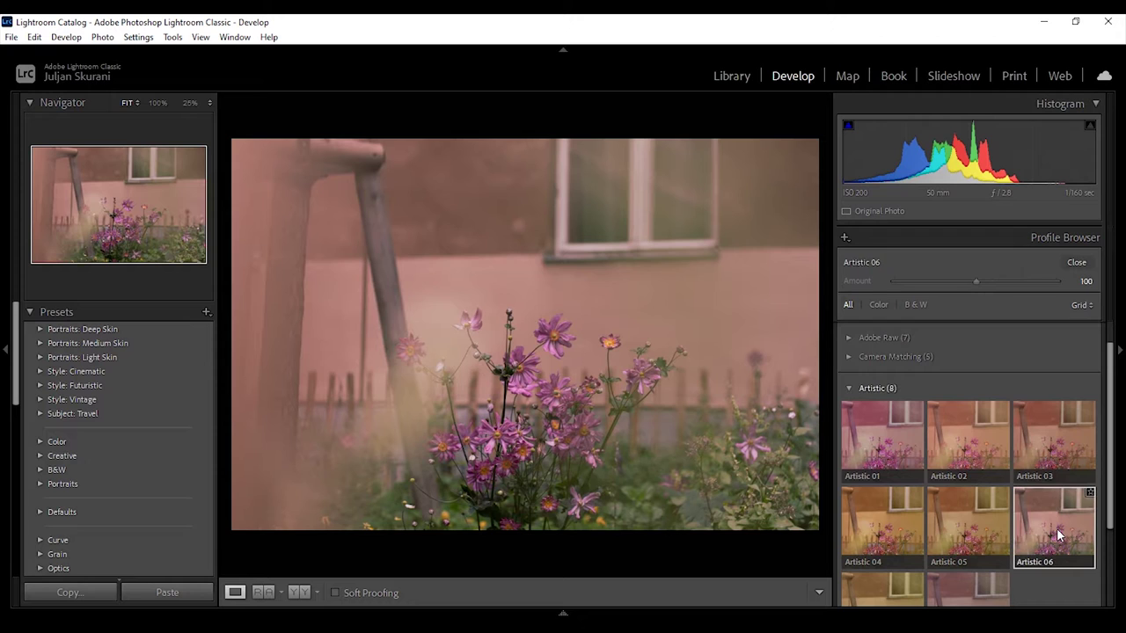
pyautogui.click(1053, 528)
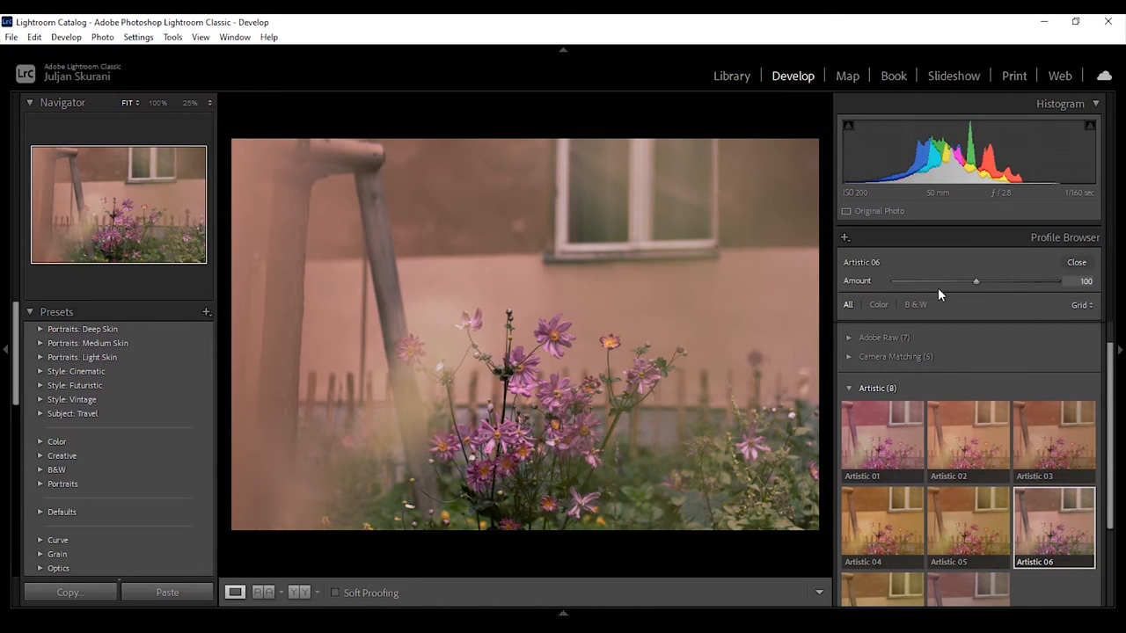
# Vary the profile Amount weaker and stronger, settling on a stronger Artistic 06 effect.
pyautogui.moveTo(975, 282); pyautogui.dragTo(936, 281)
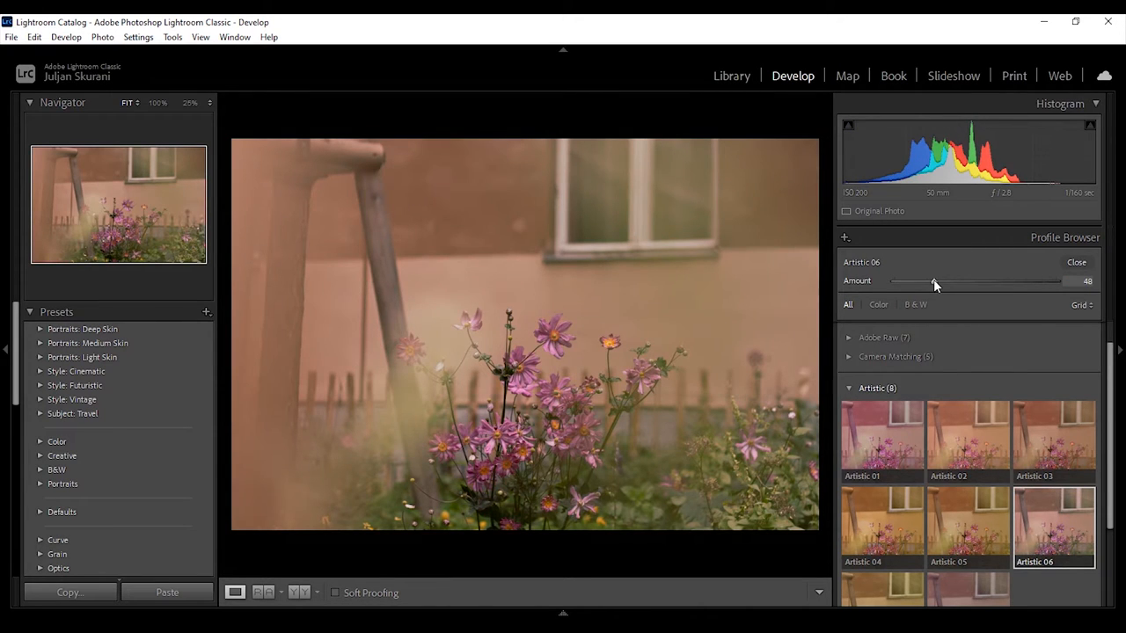
pyautogui.moveTo(936, 281); pyautogui.dragTo(989, 281)
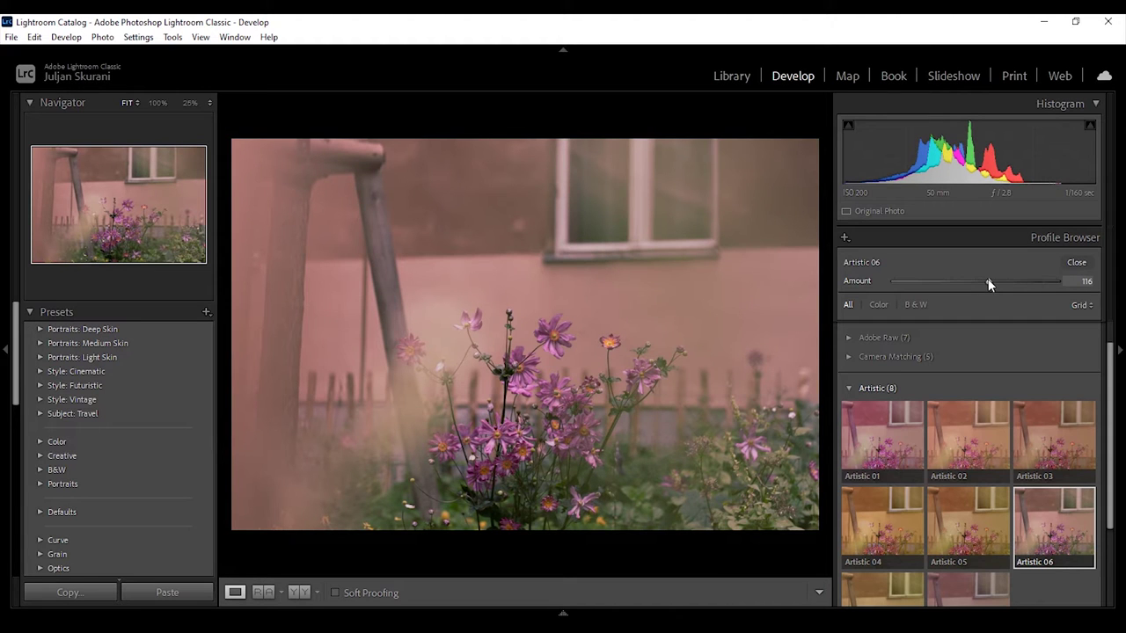
pyautogui.moveTo(989, 281); pyautogui.dragTo(1052, 282)
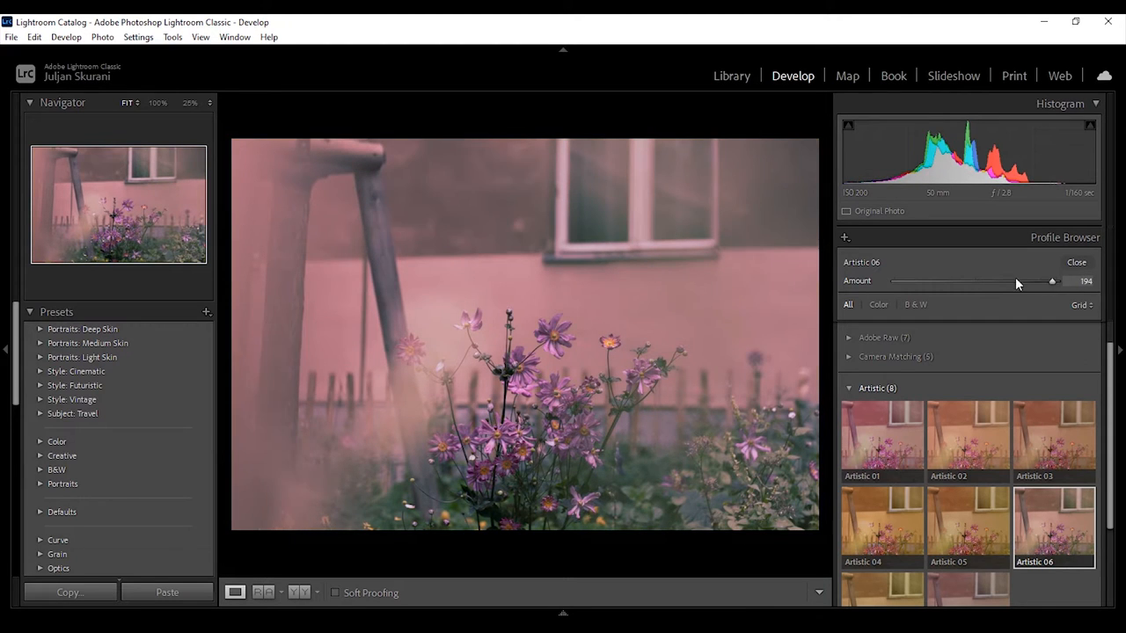
pyautogui.moveTo(1052, 282); pyautogui.dragTo(954, 282)
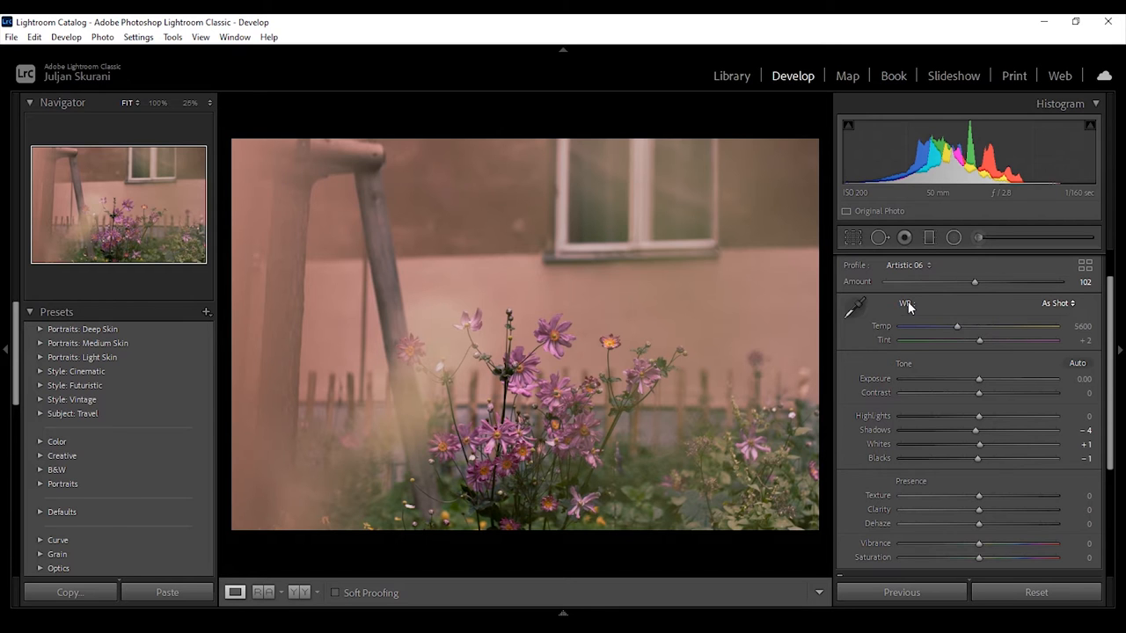
# Activate the White Balance Selector eyedropper in the Basic panel.
pyautogui.click(855, 309)
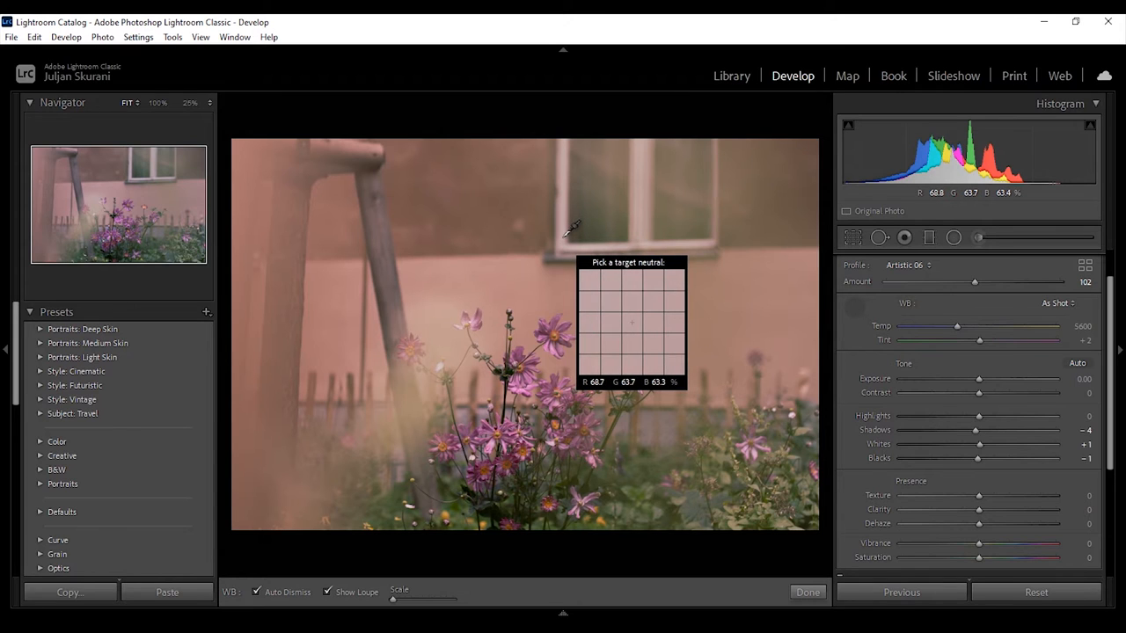
# Sample the wall as neutral, then cool the temperature to about 4489.
pyautogui.click(393, 292)
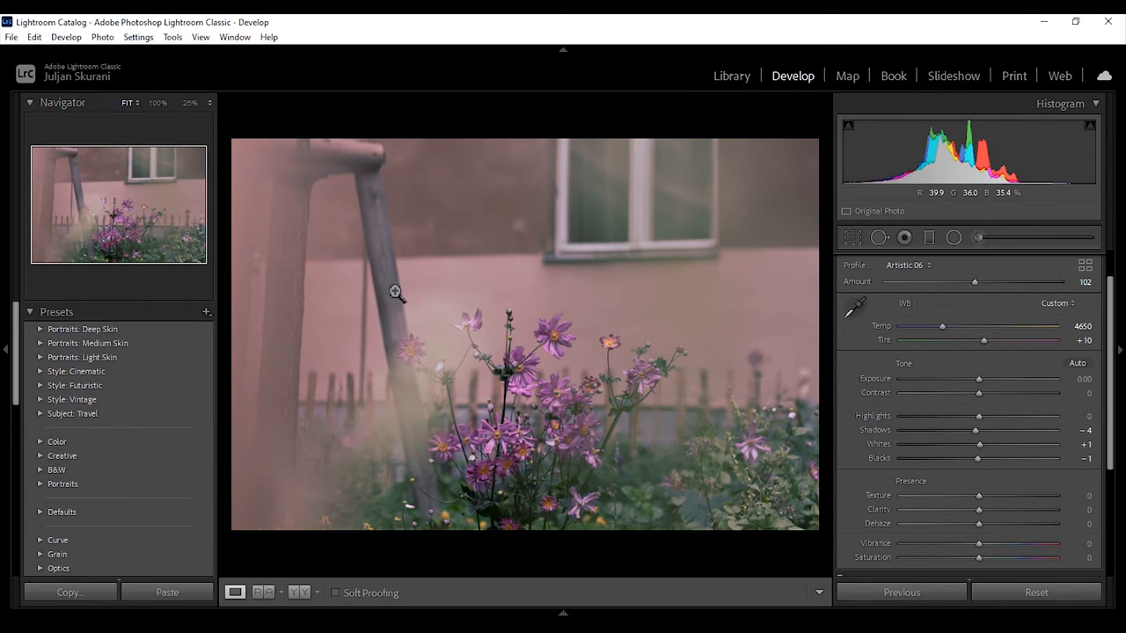
pyautogui.moveTo(688, 289)
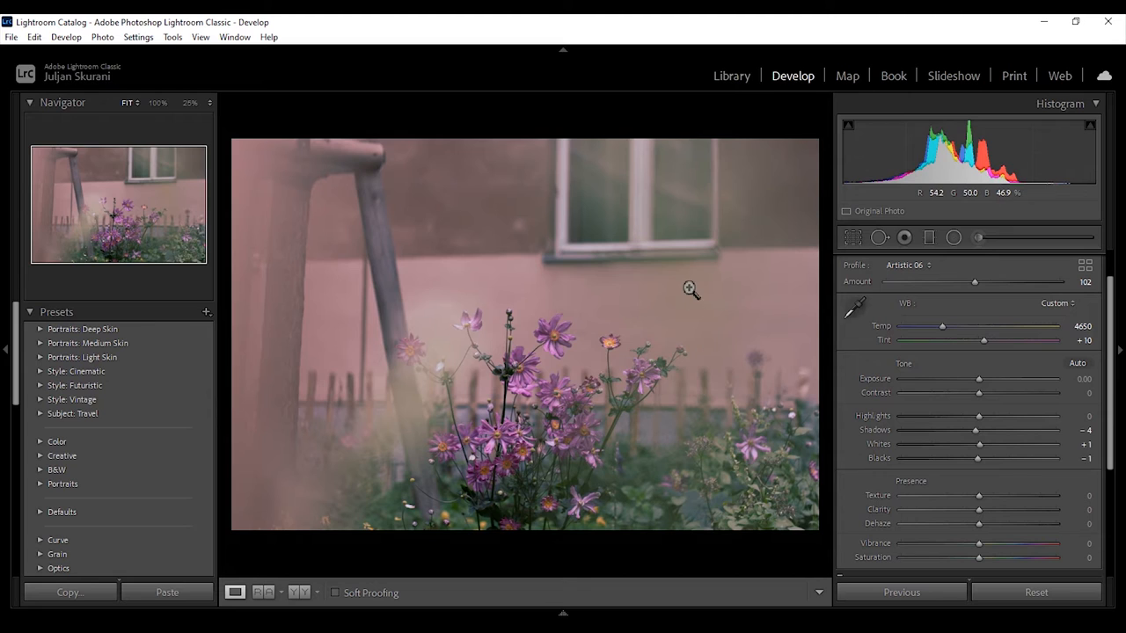
pyautogui.moveTo(943, 325); pyautogui.dragTo(943, 326)
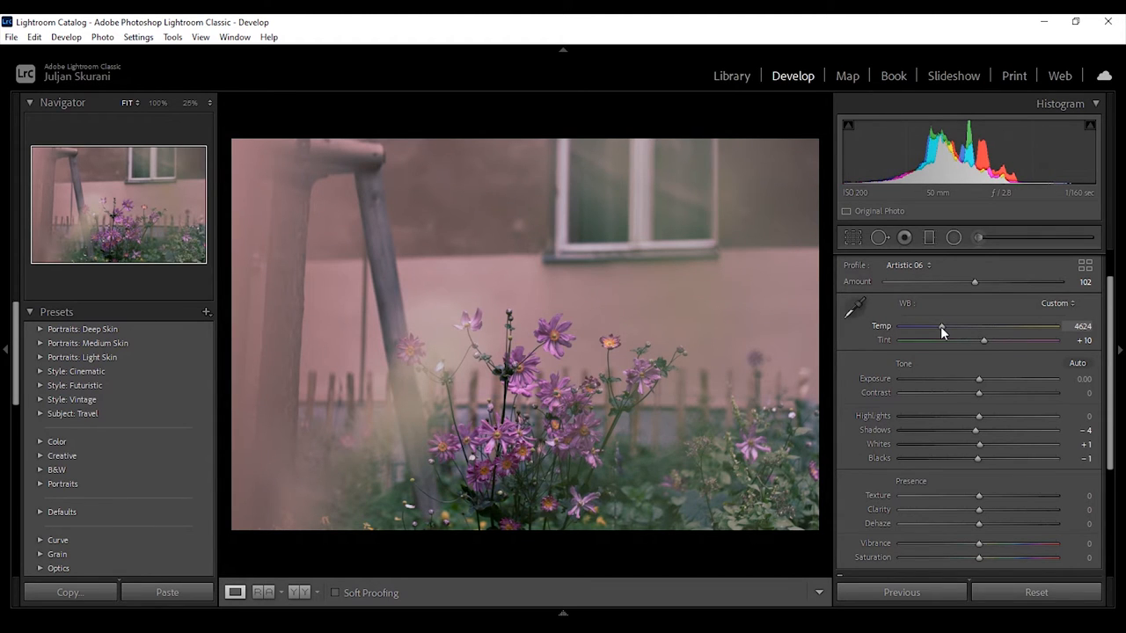
pyautogui.moveTo(943, 325); pyautogui.dragTo(938, 325)
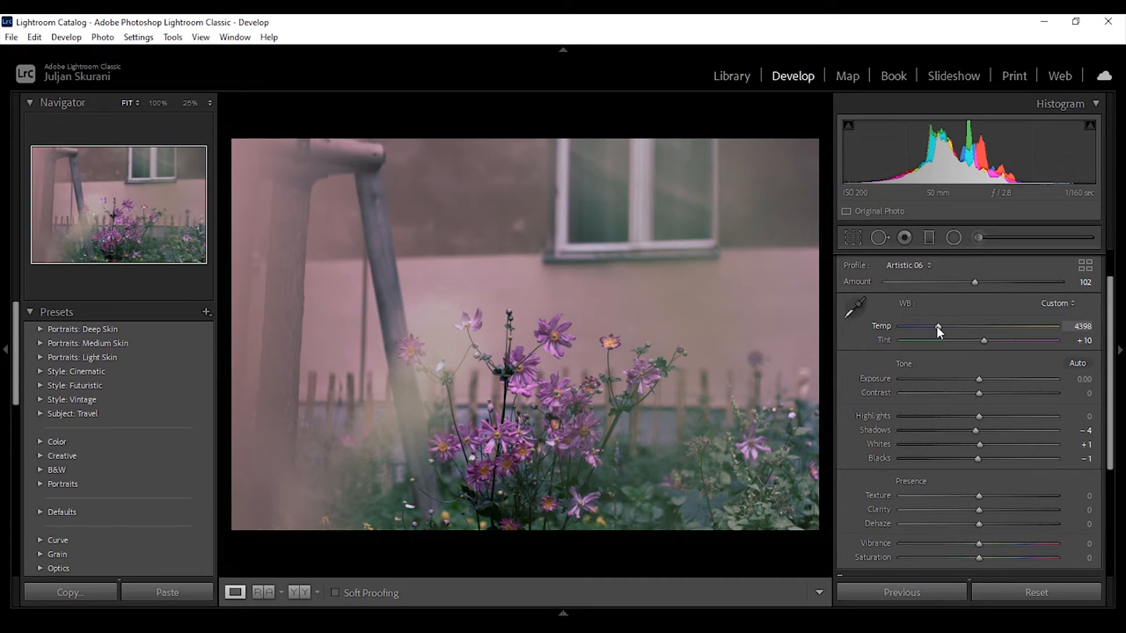
pyautogui.moveTo(939, 326); pyautogui.dragTo(925, 326)
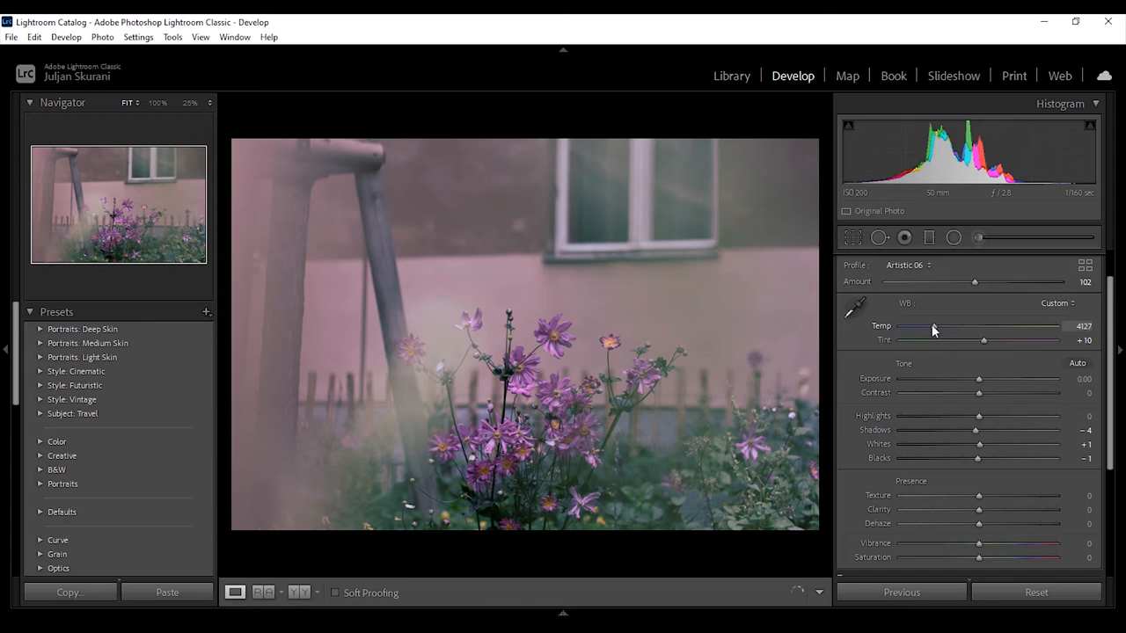
pyautogui.moveTo(932, 326); pyautogui.dragTo(922, 326)
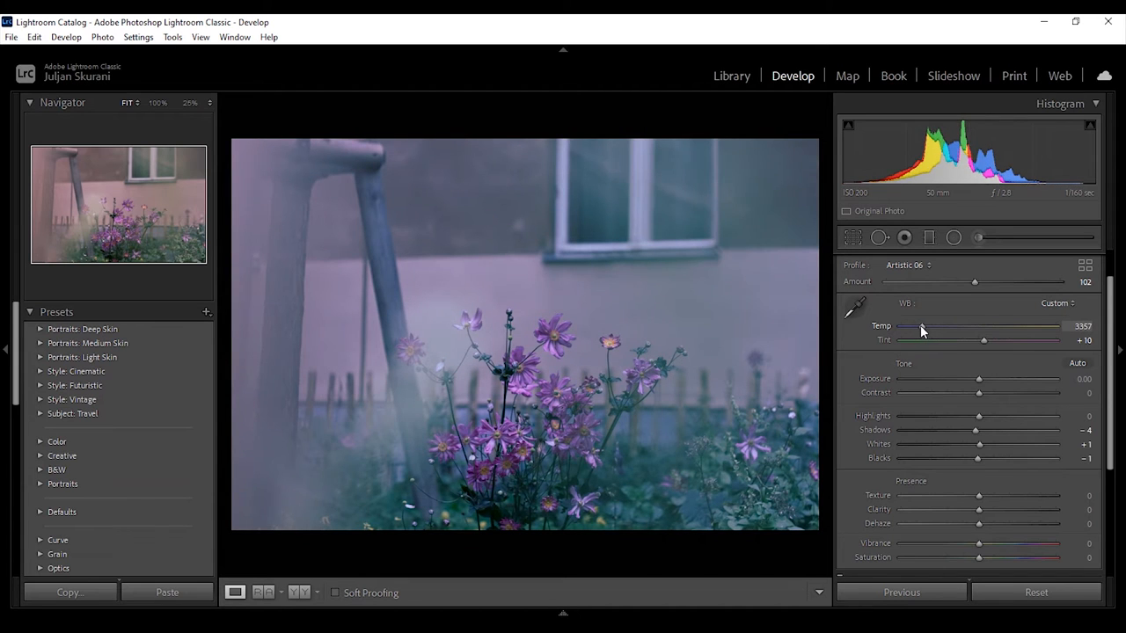
# Swing the tint toward magenta and green, returning it near neutral.
pyautogui.moveTo(922, 326); pyautogui.dragTo(934, 326)
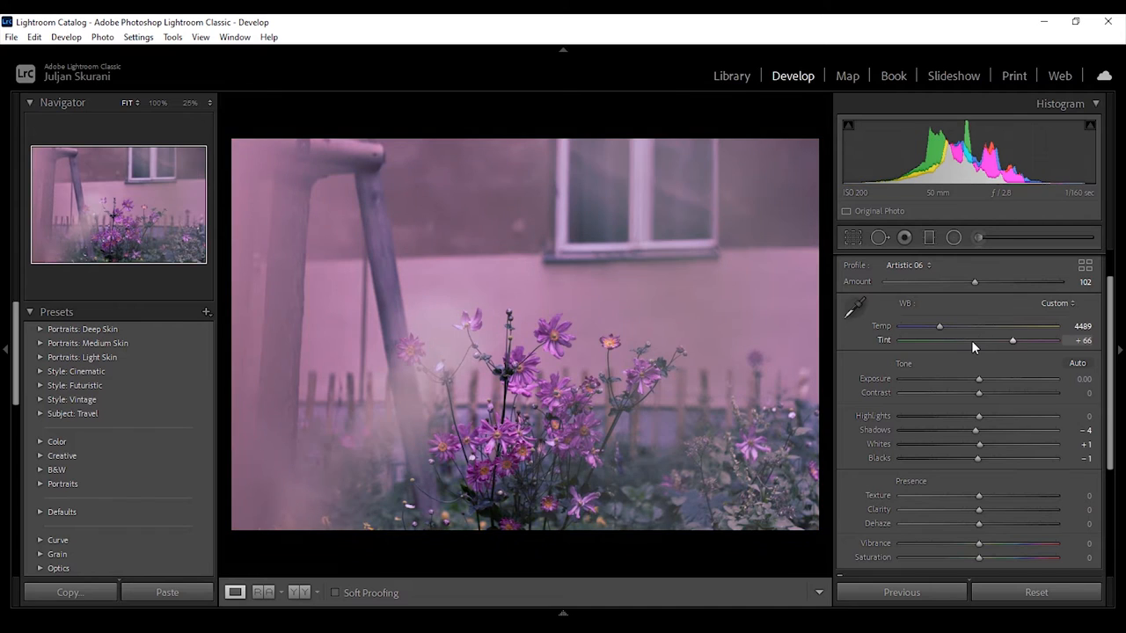
pyautogui.moveTo(1011, 340); pyautogui.dragTo(974, 340)
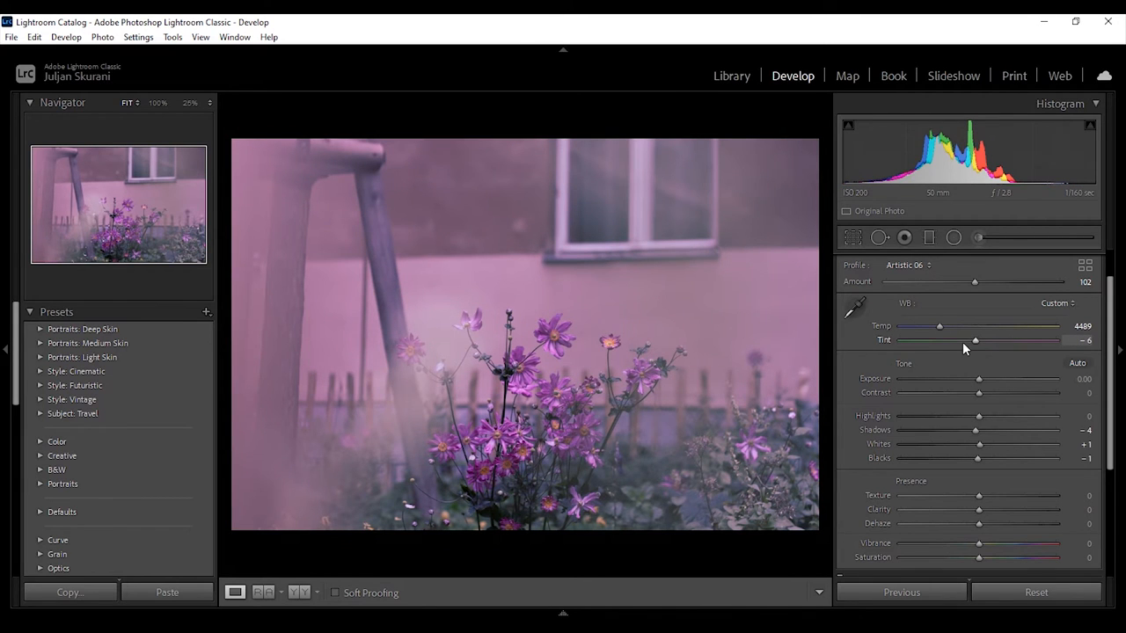
pyautogui.moveTo(974, 342); pyautogui.dragTo(932, 341)
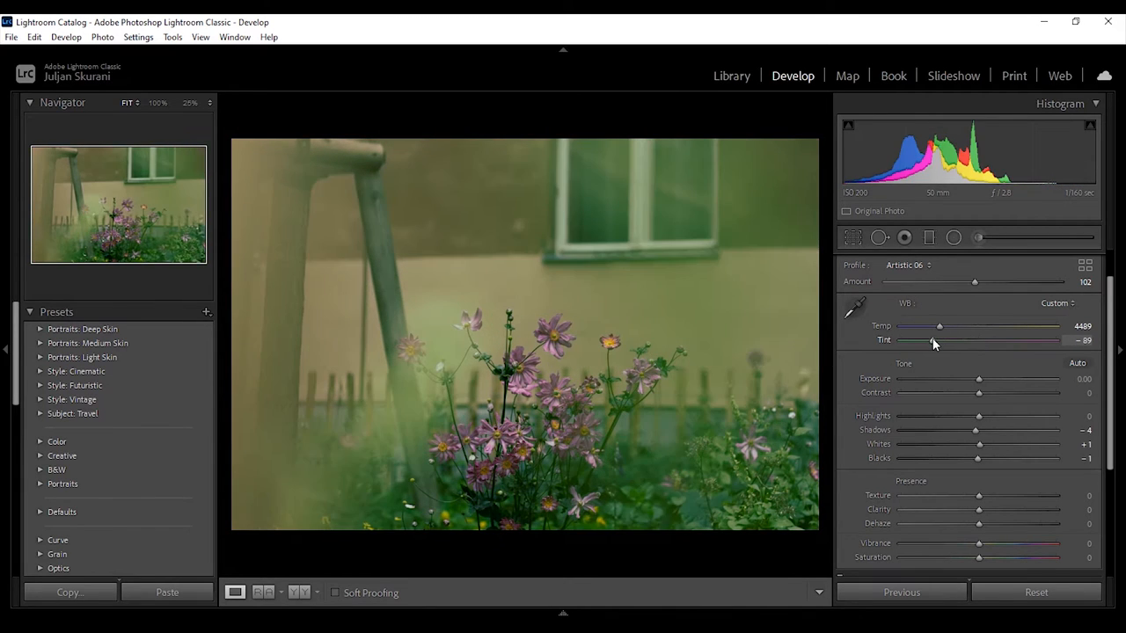
pyautogui.moveTo(932, 341); pyautogui.dragTo(1014, 342)
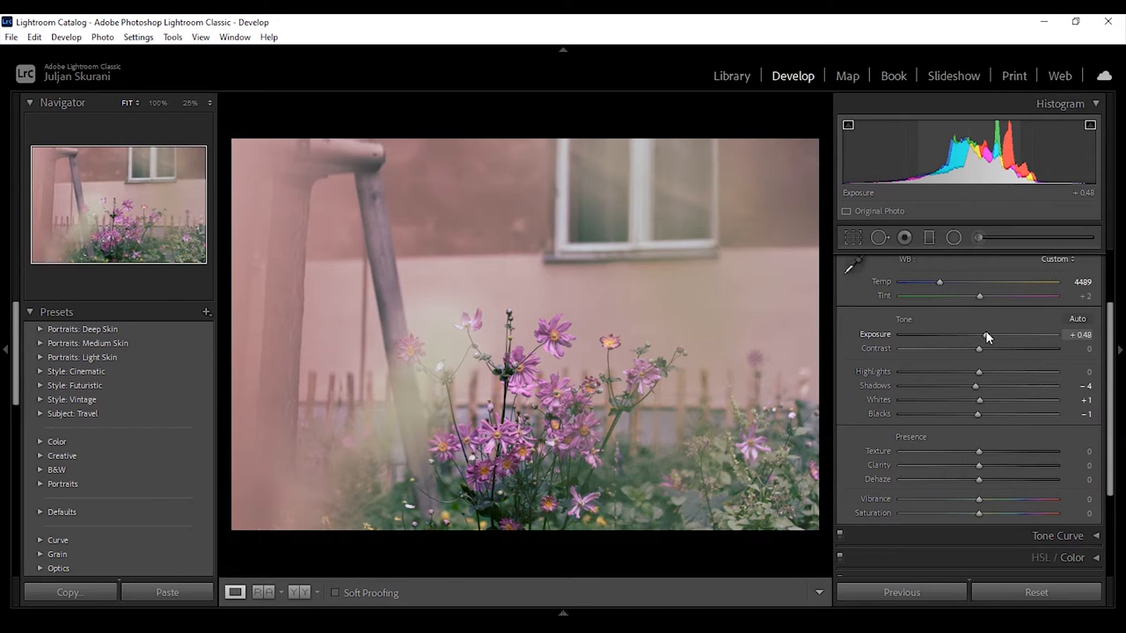
# Try darker and brighter exposures, then set Exposure to +0.43.
pyautogui.moveTo(994, 335); pyautogui.dragTo(976, 334)
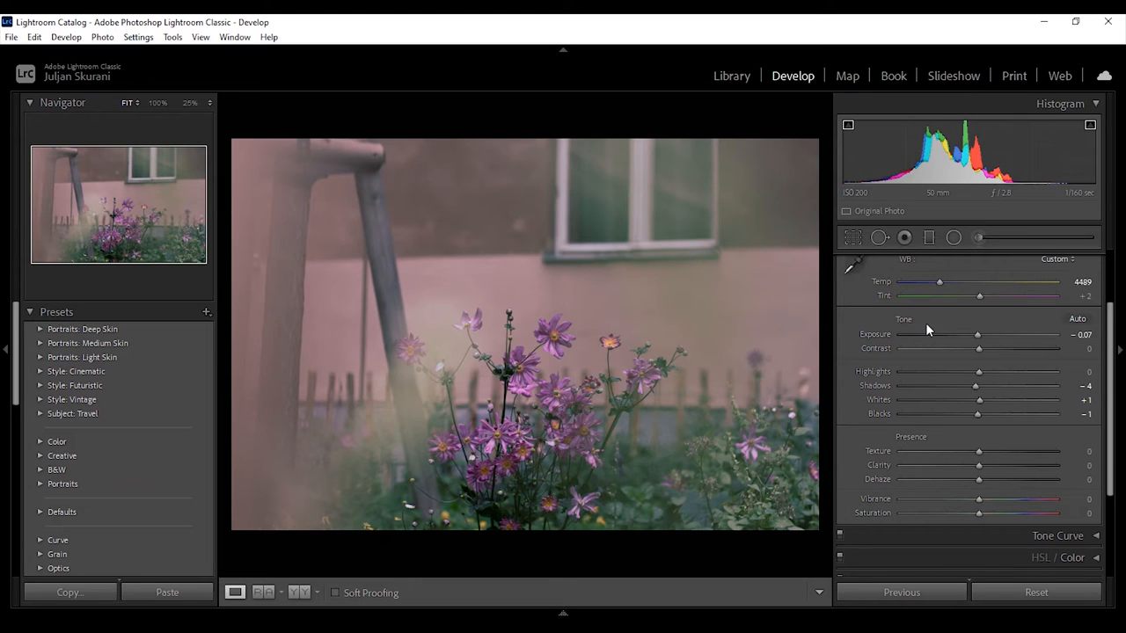
pyautogui.moveTo(911, 321)
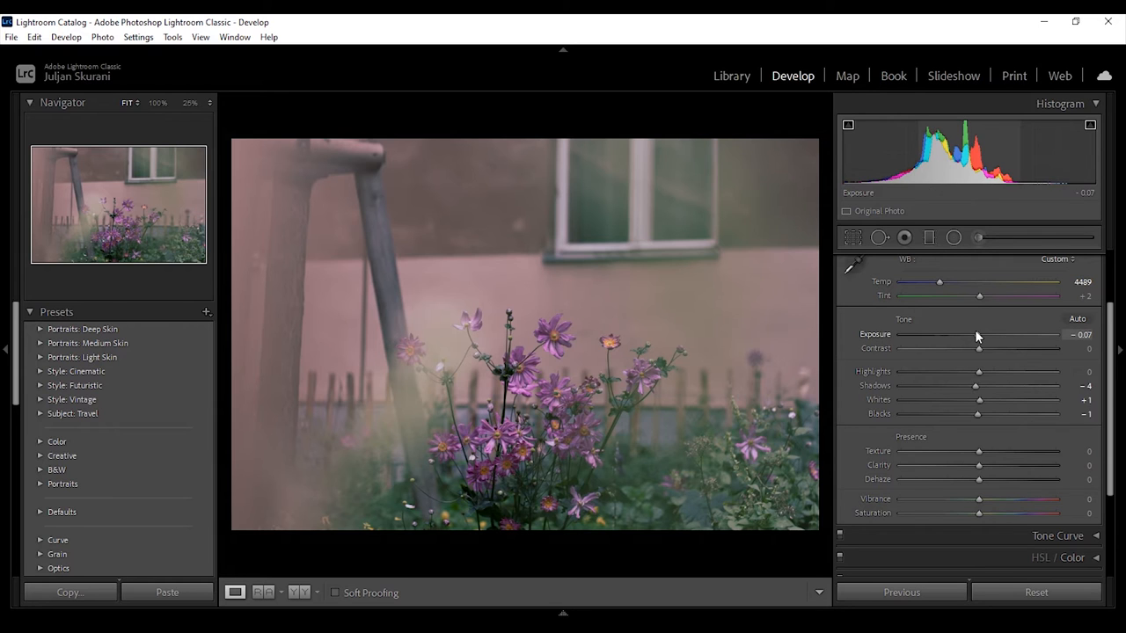
pyautogui.moveTo(954, 335); pyautogui.dragTo(992, 334)
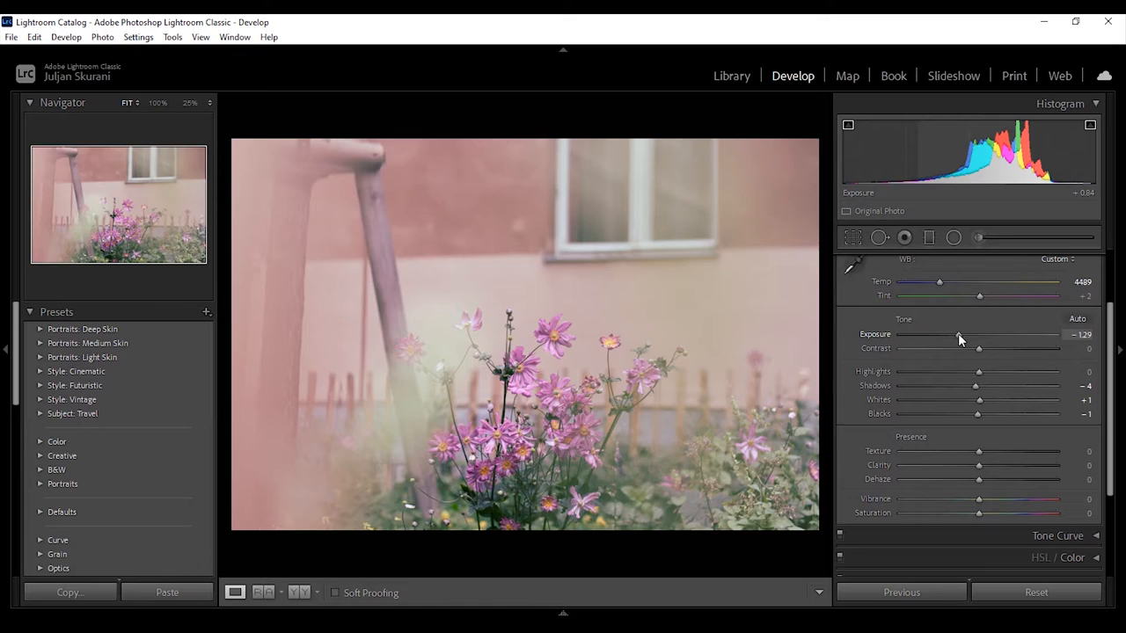
pyautogui.moveTo(976, 335); pyautogui.dragTo(959, 334)
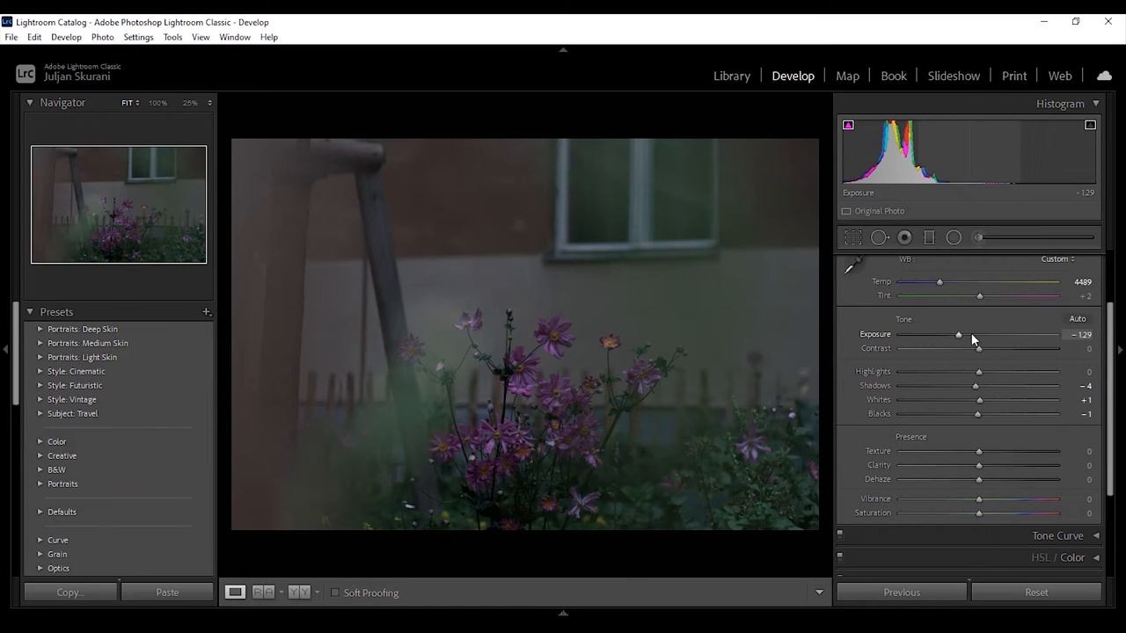
pyautogui.moveTo(957, 334); pyautogui.dragTo(985, 335)
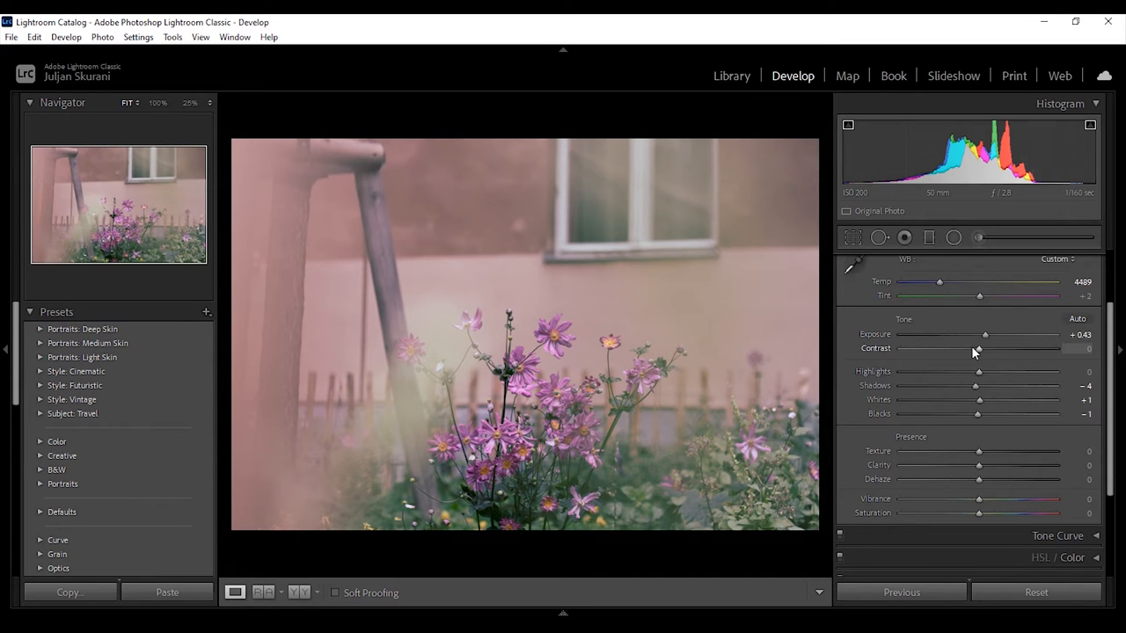
# Pull Highlights down to -55 and lift Shadows to +6.
pyautogui.moveTo(978, 371); pyautogui.dragTo(933, 372)
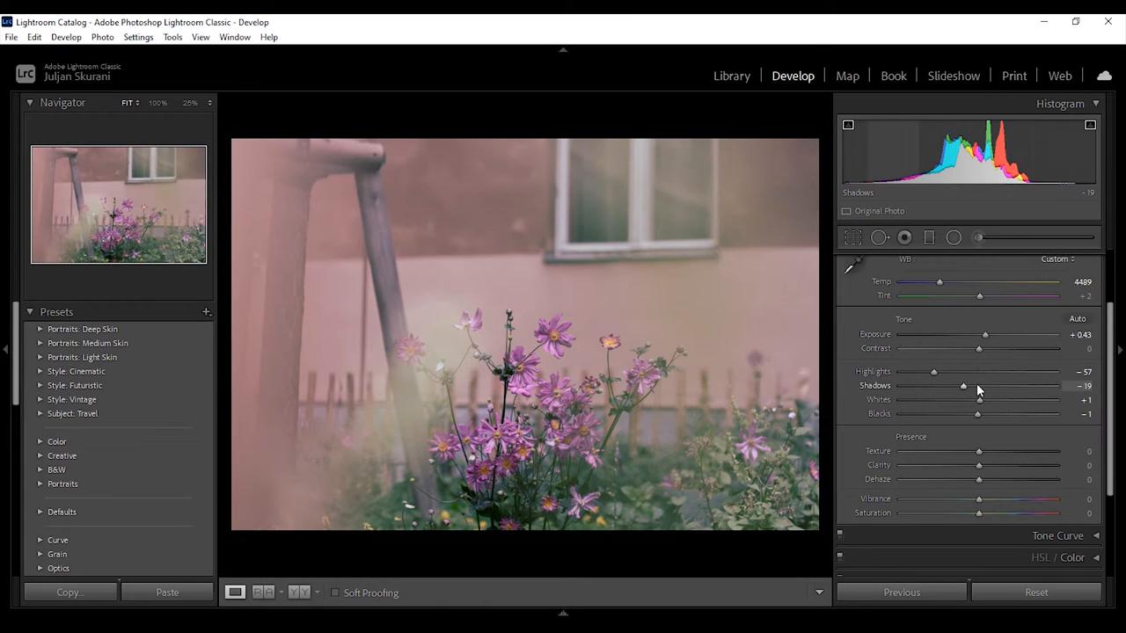
pyautogui.moveTo(933, 371); pyautogui.dragTo(980, 372)
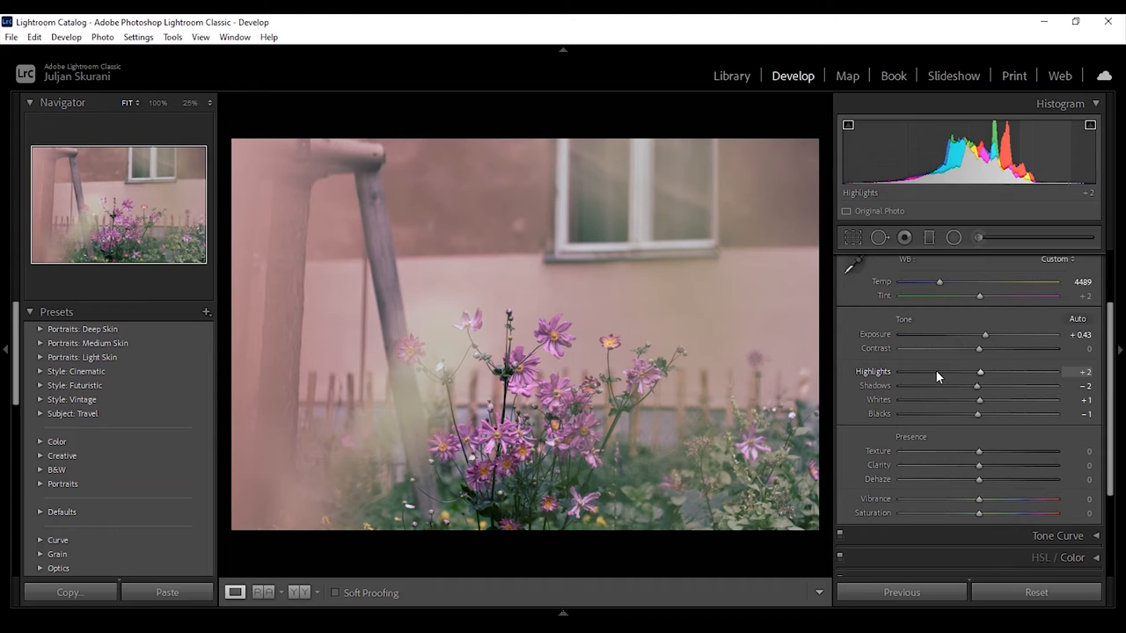
pyautogui.moveTo(980, 371); pyautogui.dragTo(942, 371)
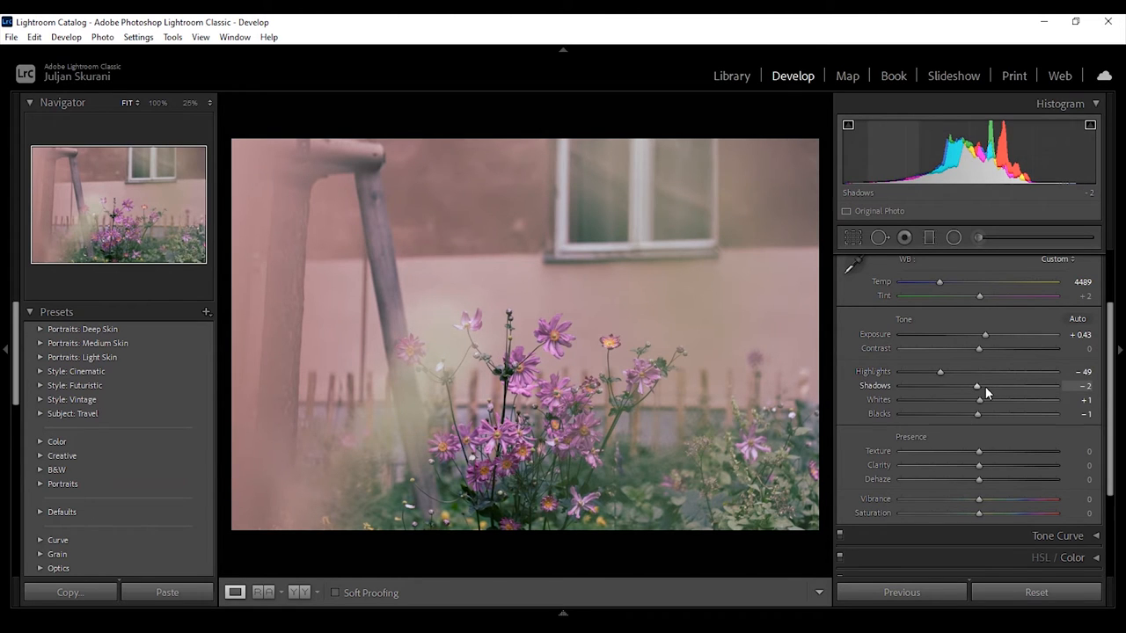
pyautogui.moveTo(976, 385); pyautogui.dragTo(982, 386)
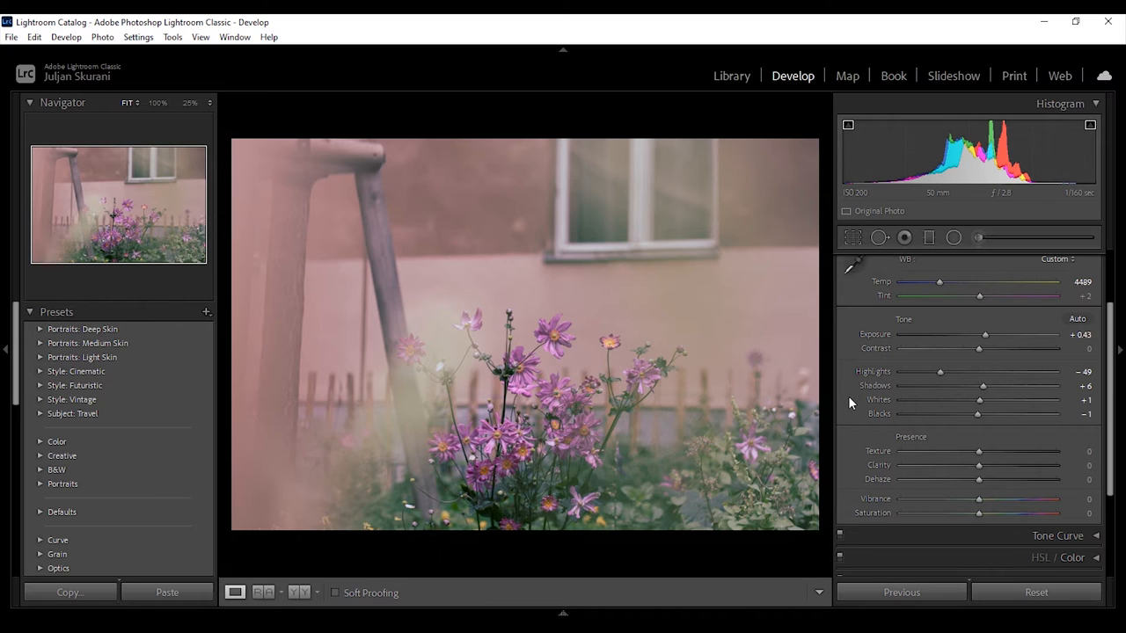
pyautogui.moveTo(922, 401)
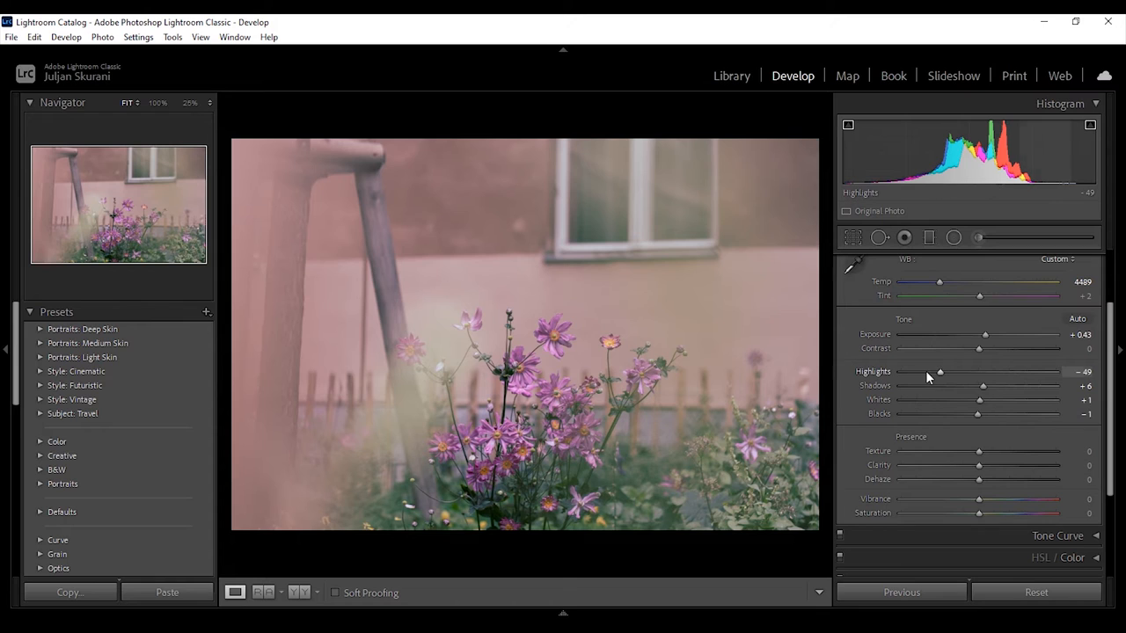
pyautogui.moveTo(940, 371); pyautogui.dragTo(933, 371)
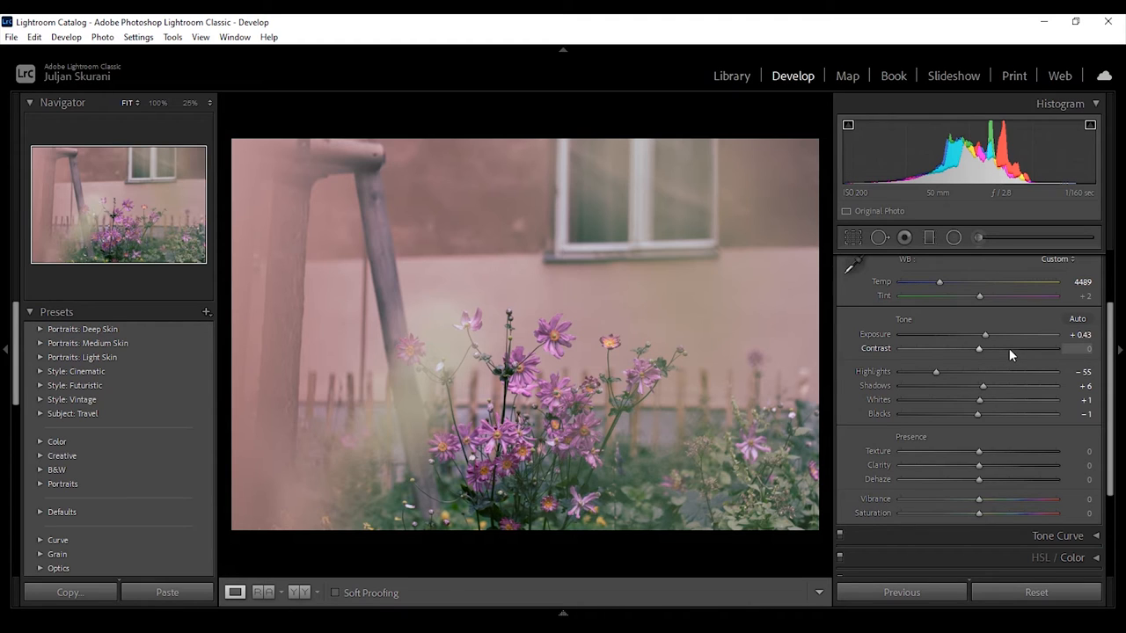
# Compare Contrast at +39, -38 and +22, leave it near -1, then raise Whites to +47.
pyautogui.moveTo(978, 349); pyautogui.dragTo(1011, 348)
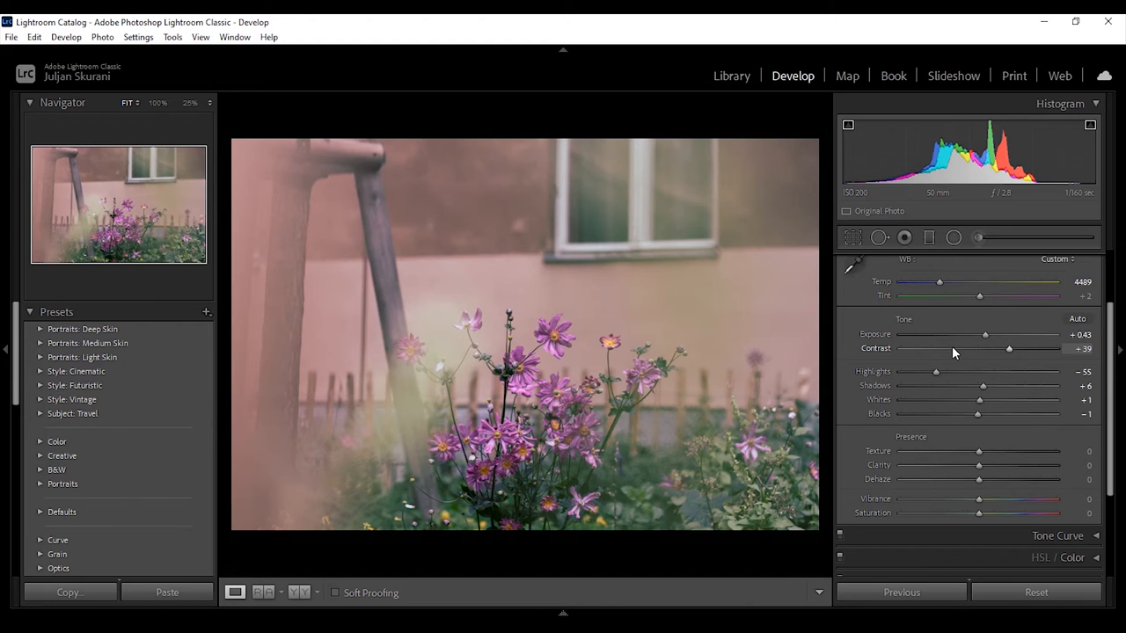
pyautogui.moveTo(1010, 349); pyautogui.dragTo(948, 348)
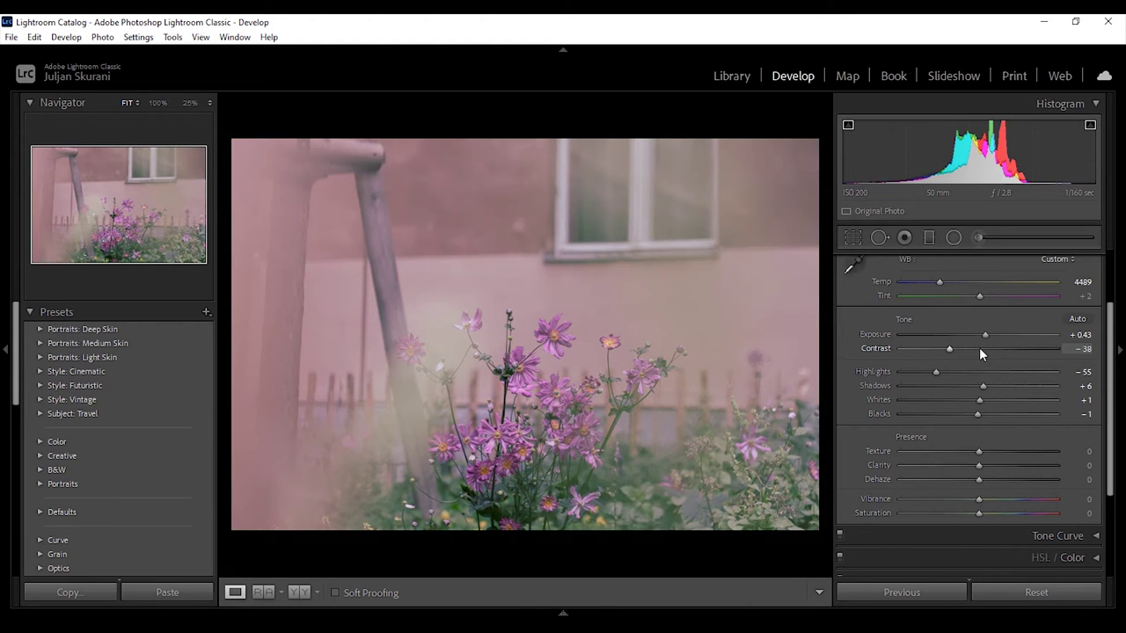
pyautogui.moveTo(948, 349); pyautogui.dragTo(996, 348)
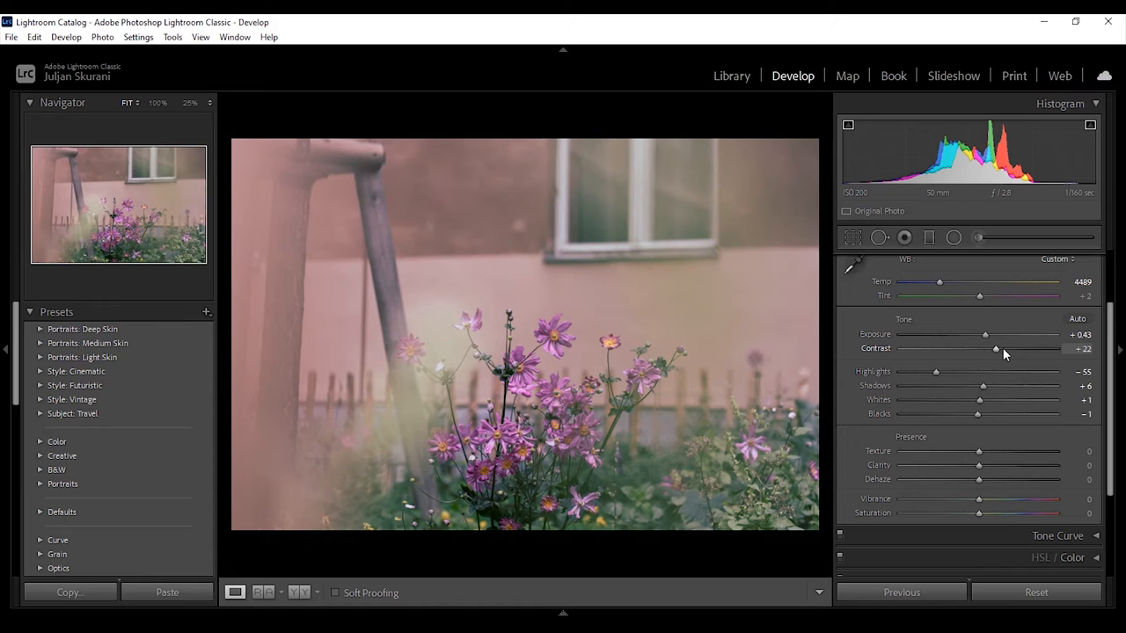
pyautogui.moveTo(996, 348); pyautogui.dragTo(978, 348)
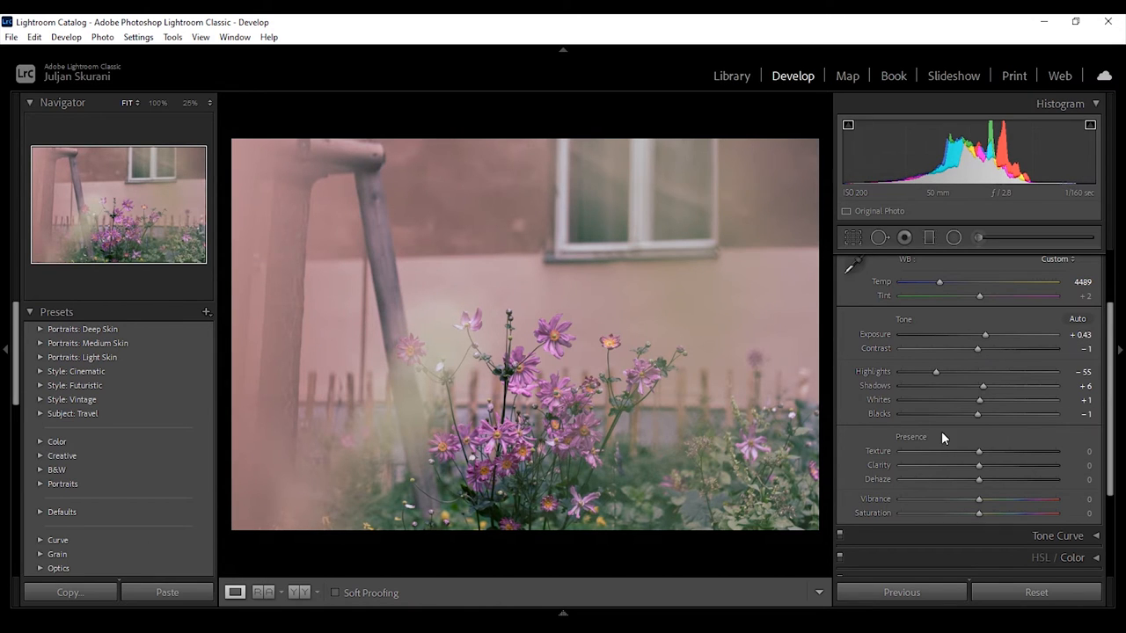
pyautogui.moveTo(937, 403)
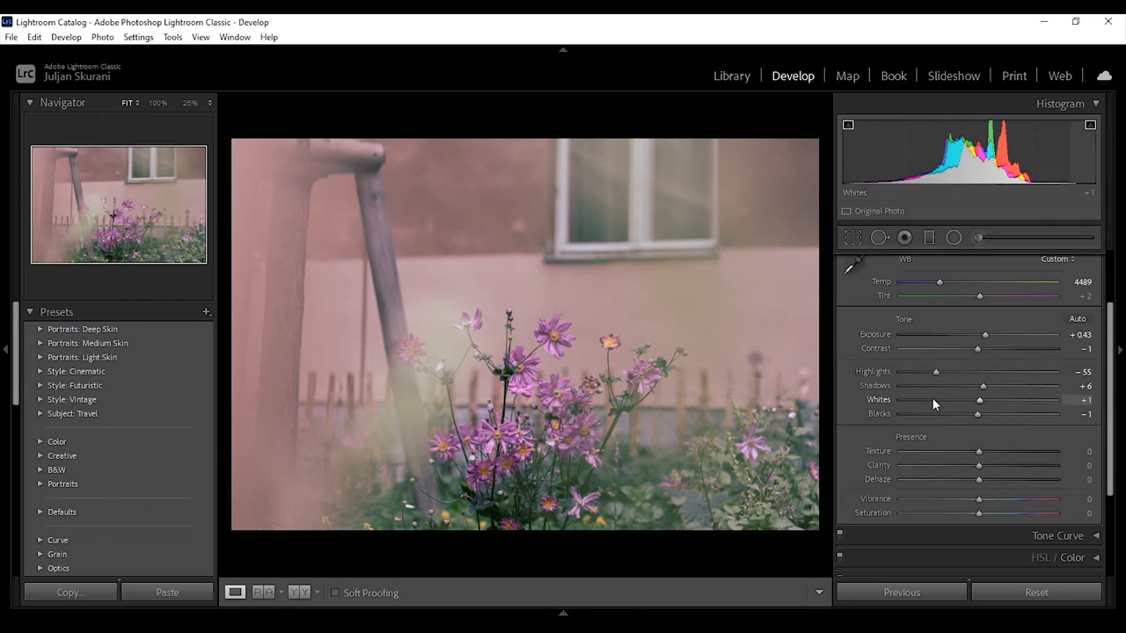
pyautogui.moveTo(979, 399); pyautogui.dragTo(975, 400)
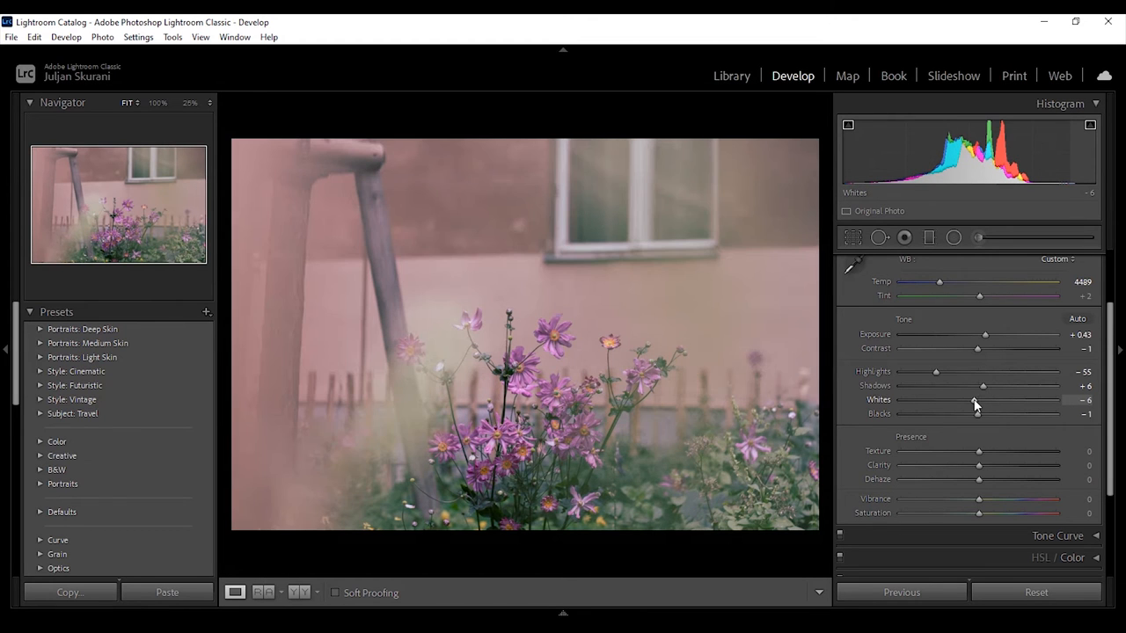
pyautogui.moveTo(975, 400); pyautogui.dragTo(941, 400)
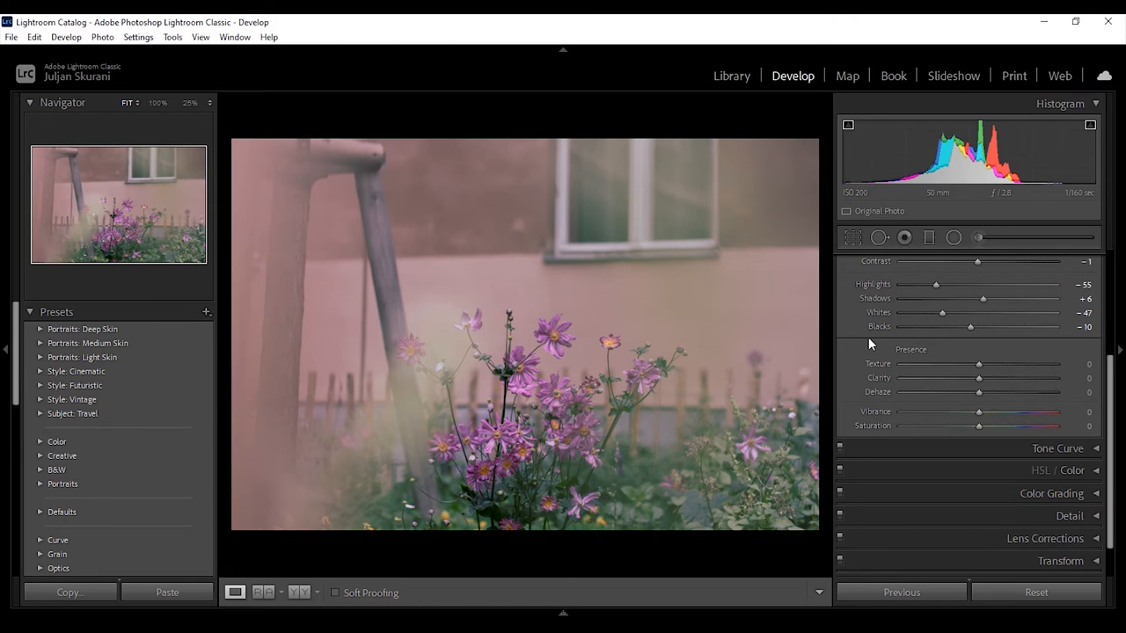
pyautogui.moveTo(1097, 437)
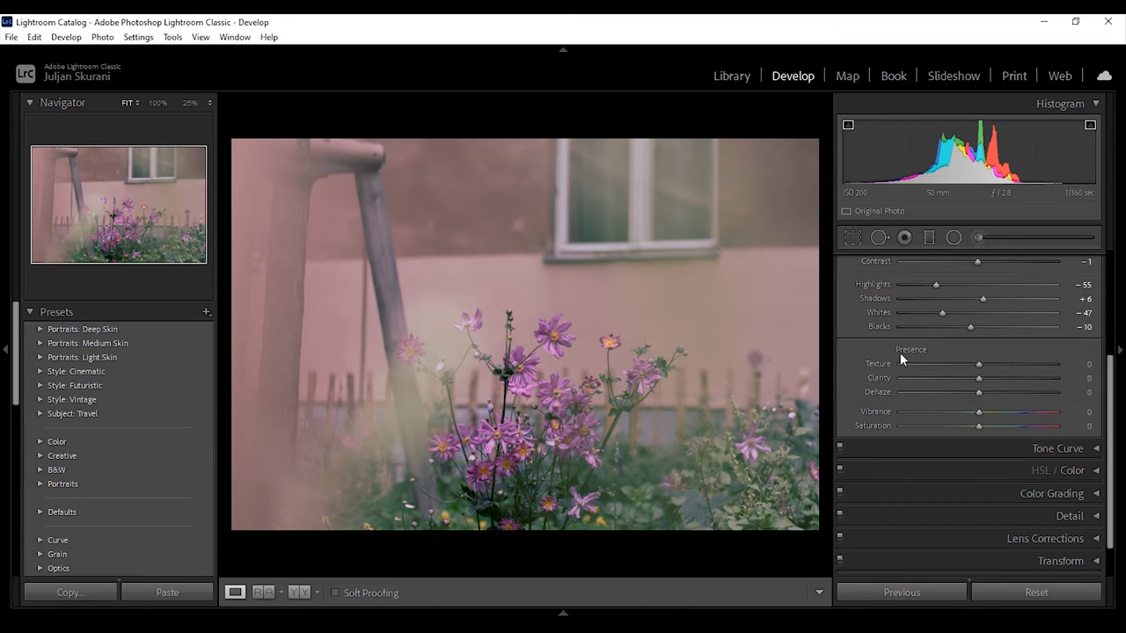
# Push Texture to -54, then return it to about +1.
pyautogui.moveTo(979, 363); pyautogui.dragTo(1021, 362)
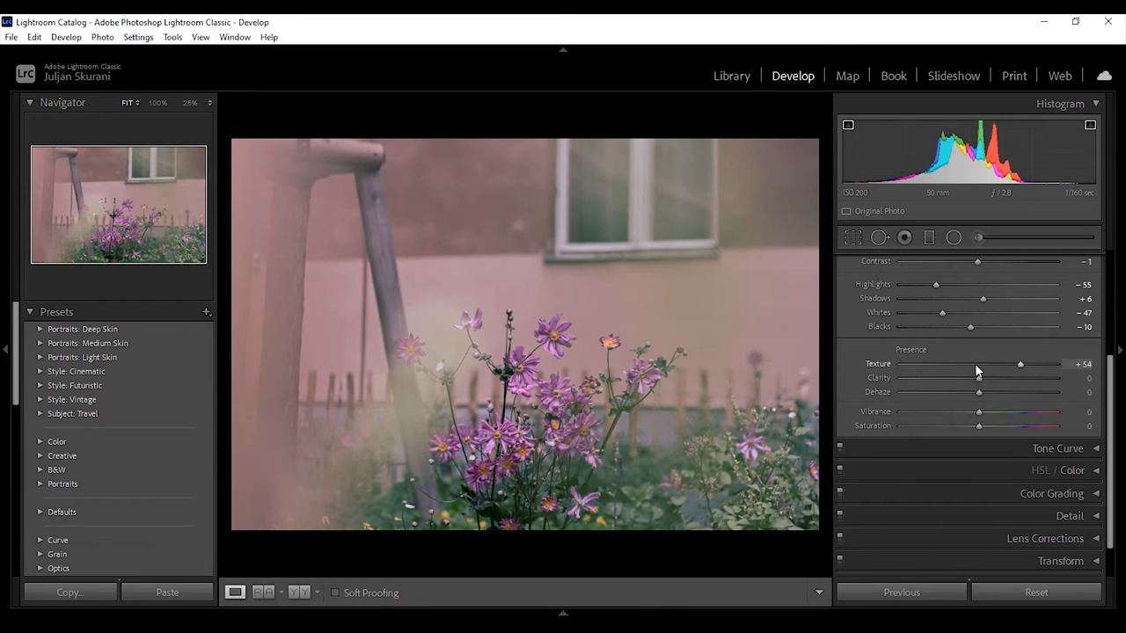
pyautogui.moveTo(1021, 363); pyautogui.dragTo(978, 362)
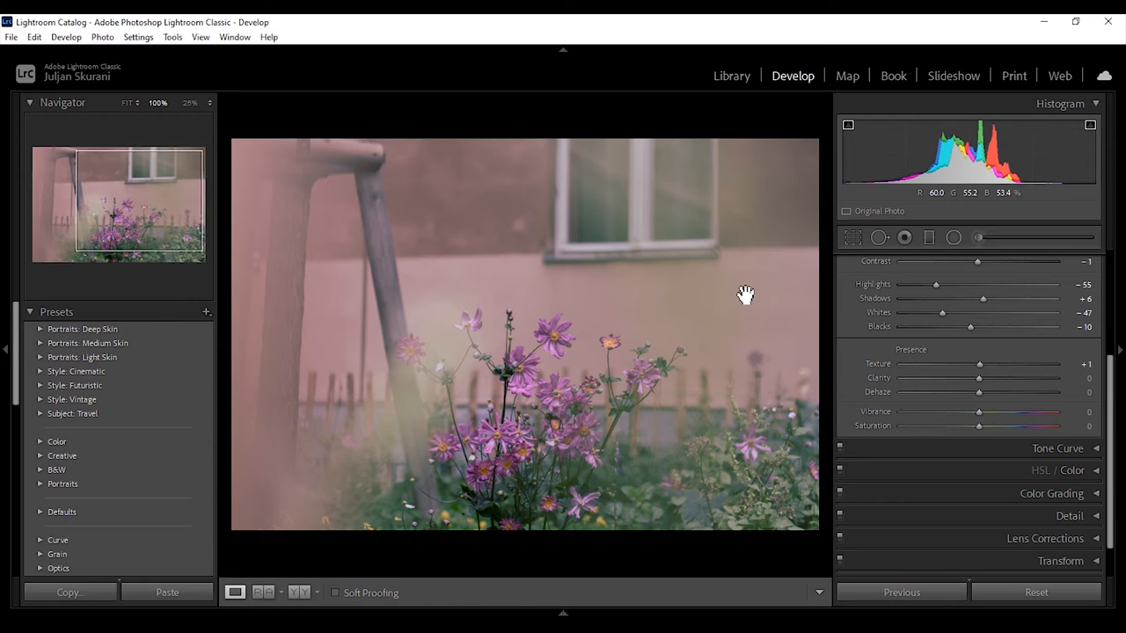
# On the wall close-up, try Texture at -54 and +40, then back near zero.
pyautogui.moveTo(978, 364); pyautogui.dragTo(936, 364)
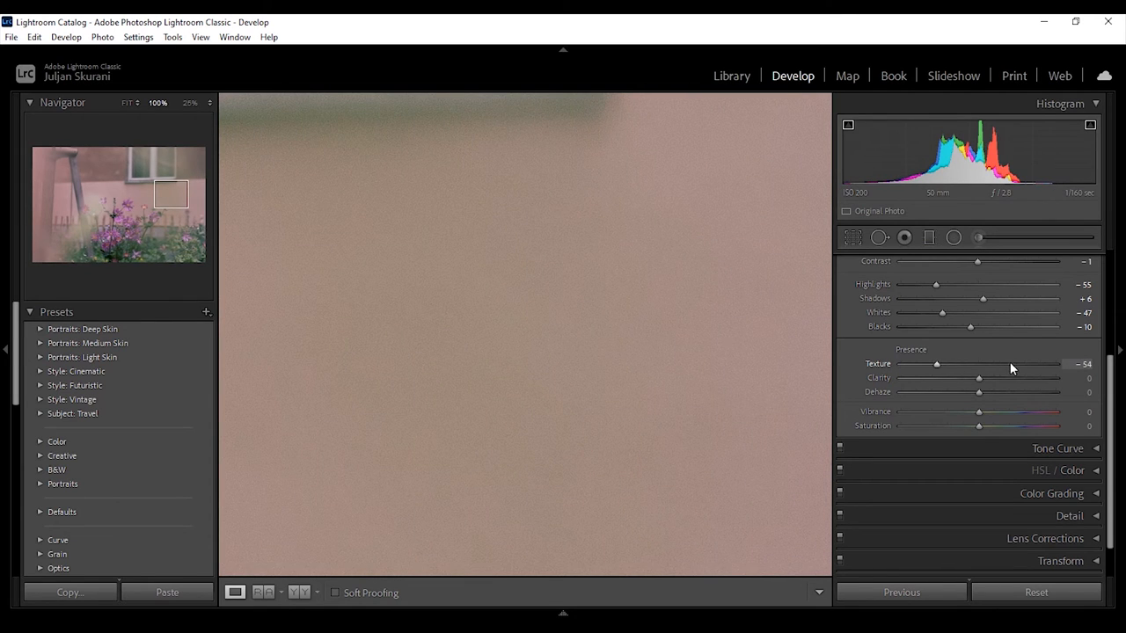
pyautogui.moveTo(936, 362); pyautogui.dragTo(1010, 362)
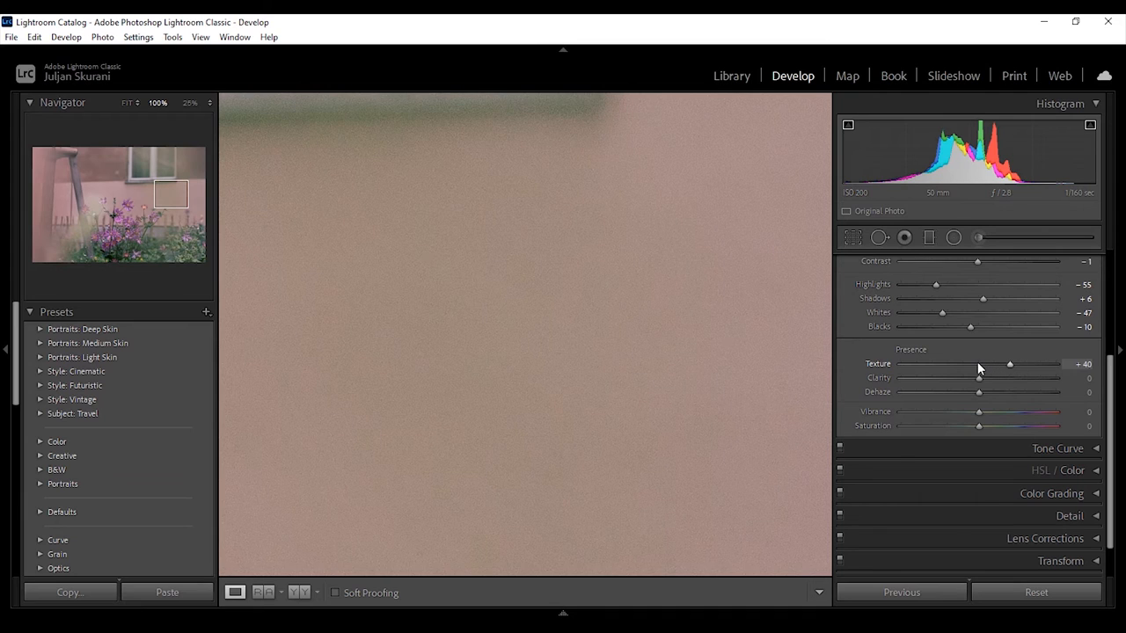
pyautogui.moveTo(1010, 362); pyautogui.dragTo(979, 362)
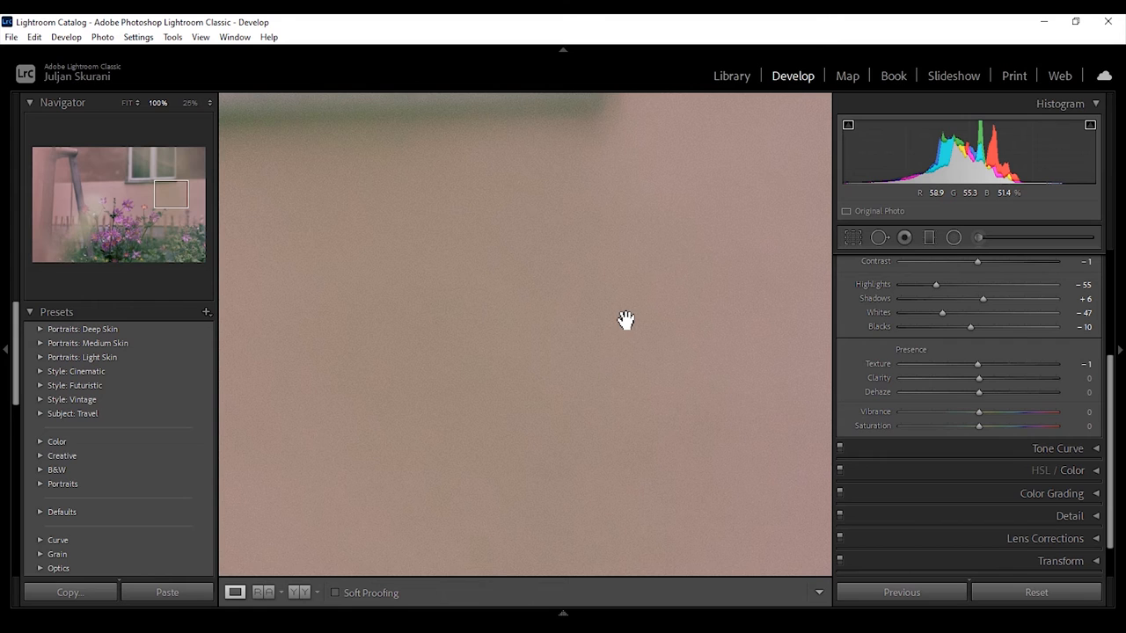
# On the flower close-up, try Texture at -56 and +42, then settle at -14.
pyautogui.click(627, 320)
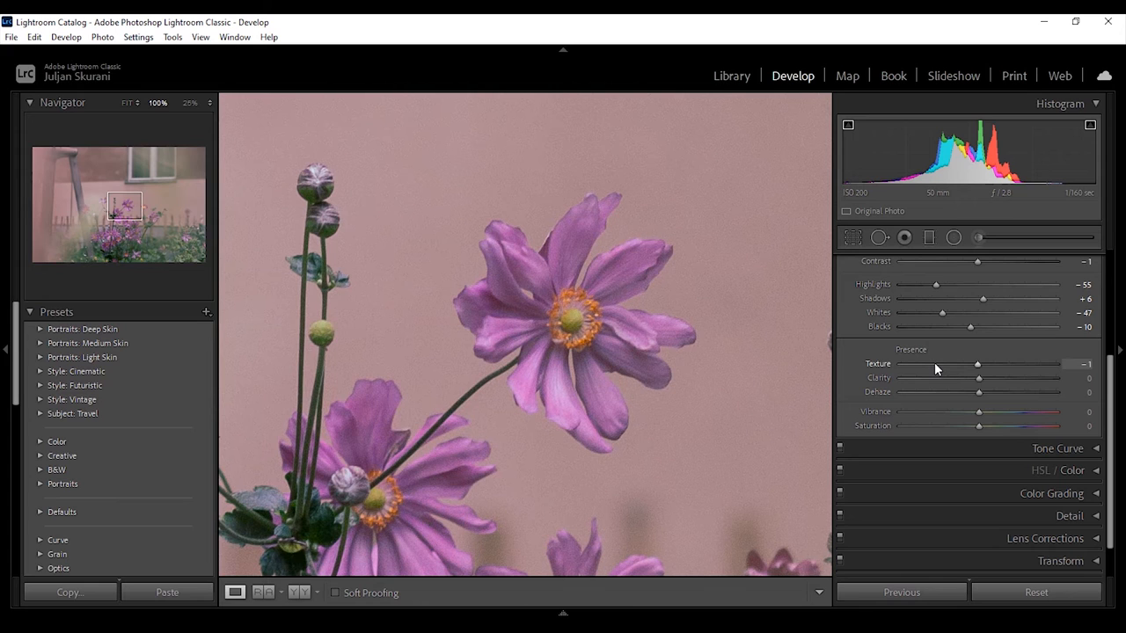
pyautogui.moveTo(977, 364); pyautogui.dragTo(936, 364)
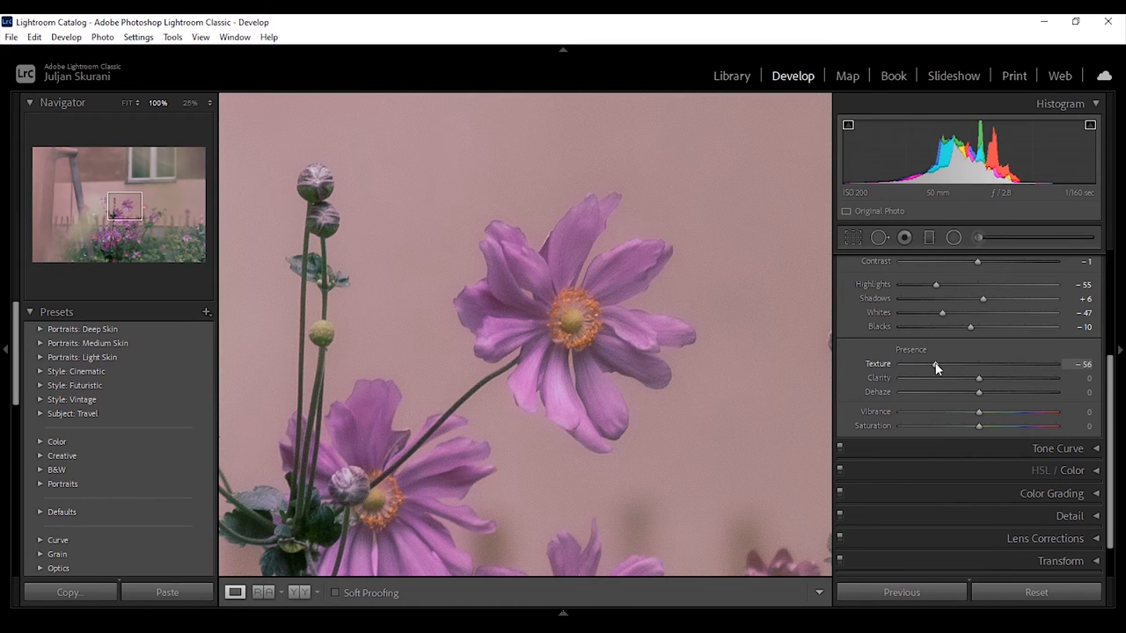
pyautogui.moveTo(936, 364); pyautogui.dragTo(1010, 364)
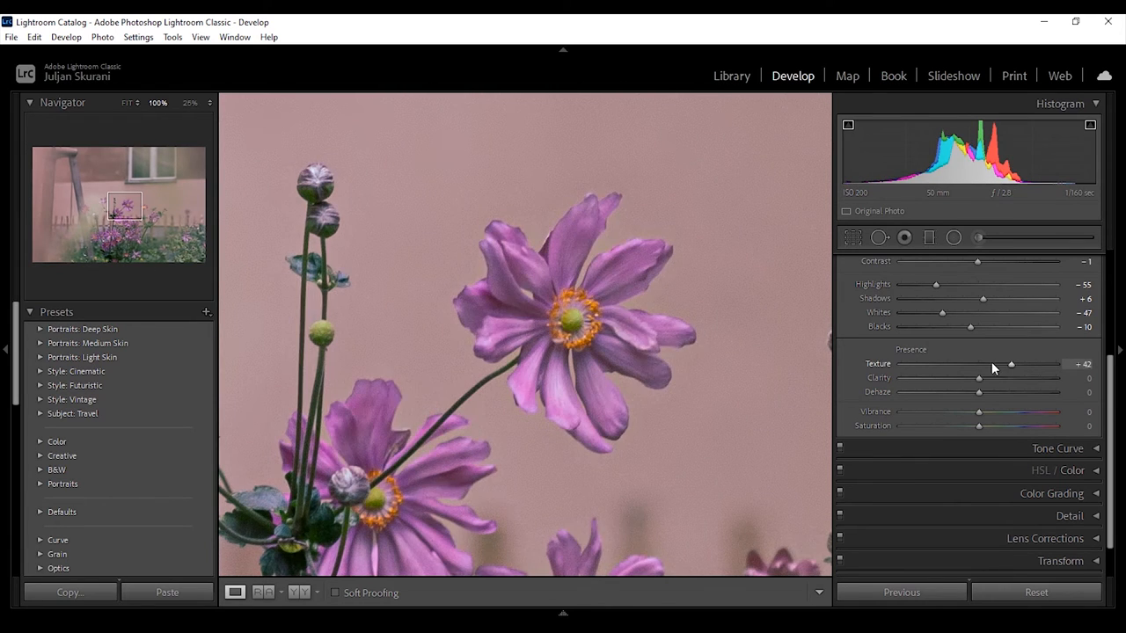
pyautogui.moveTo(1010, 365); pyautogui.dragTo(968, 365)
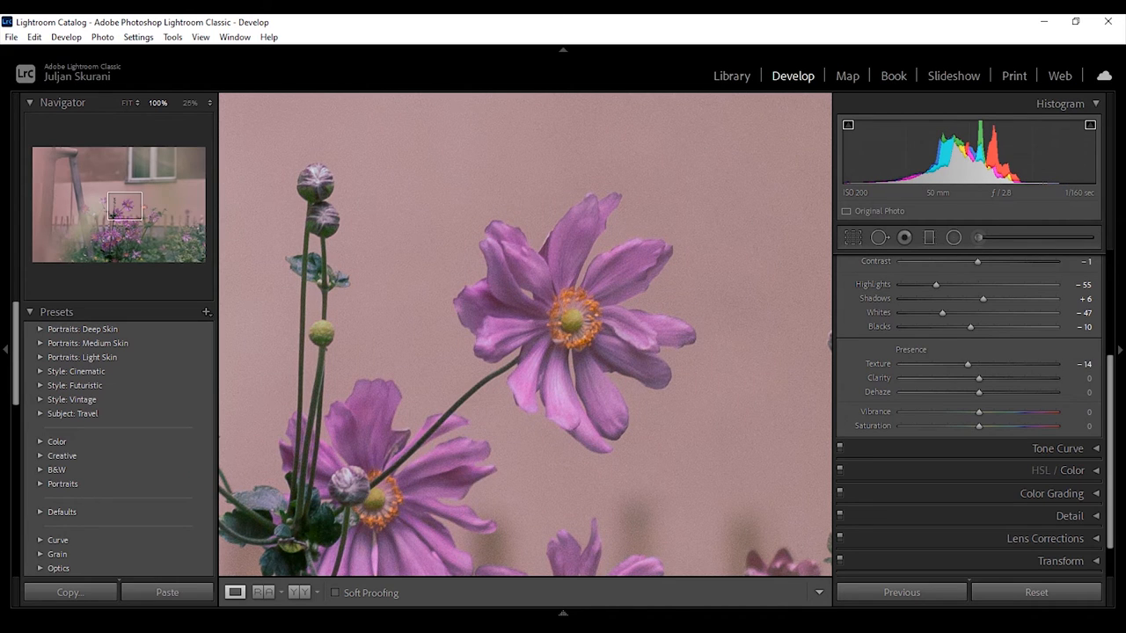
pyautogui.moveTo(688, 352)
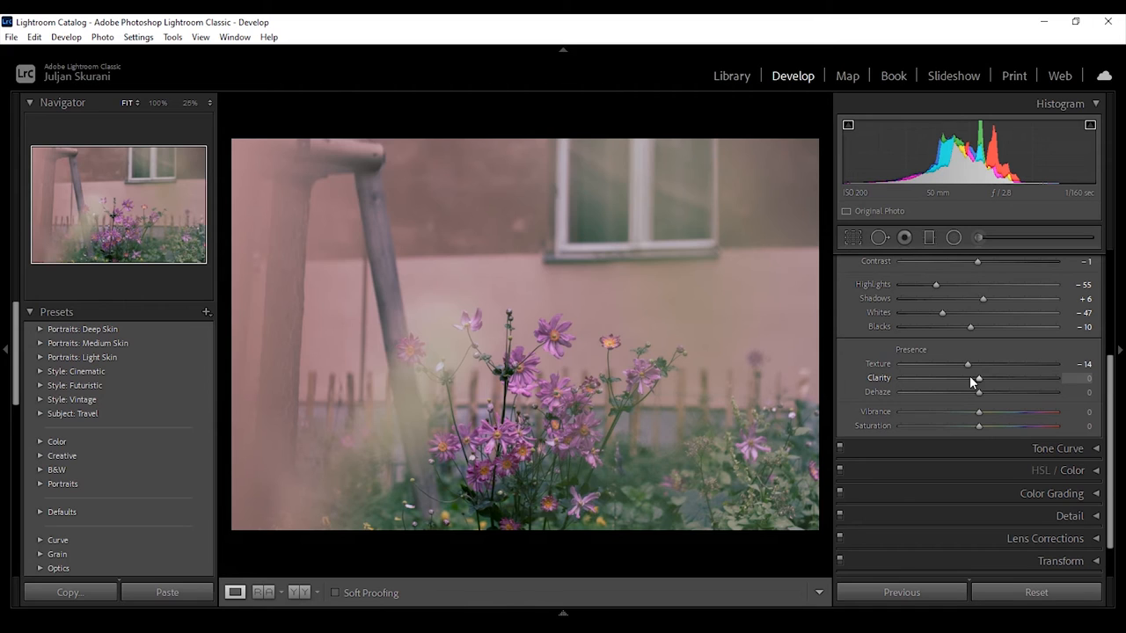
pyautogui.moveTo(1009, 387)
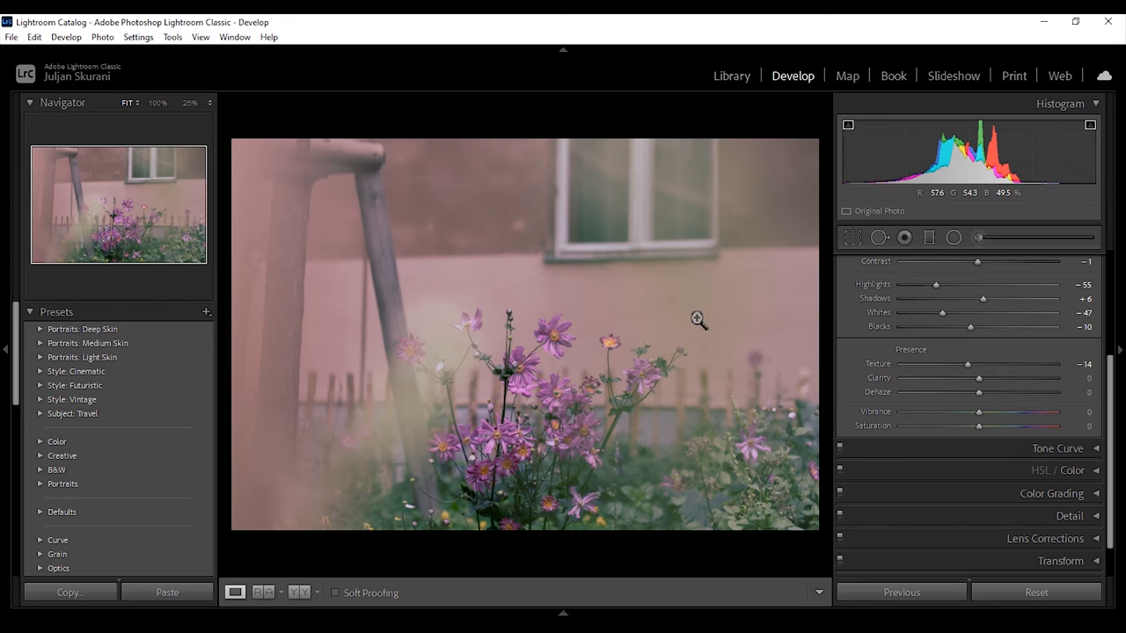
# Zoom to 100% and look around the close-up of the photo.
pyautogui.click(697, 320)
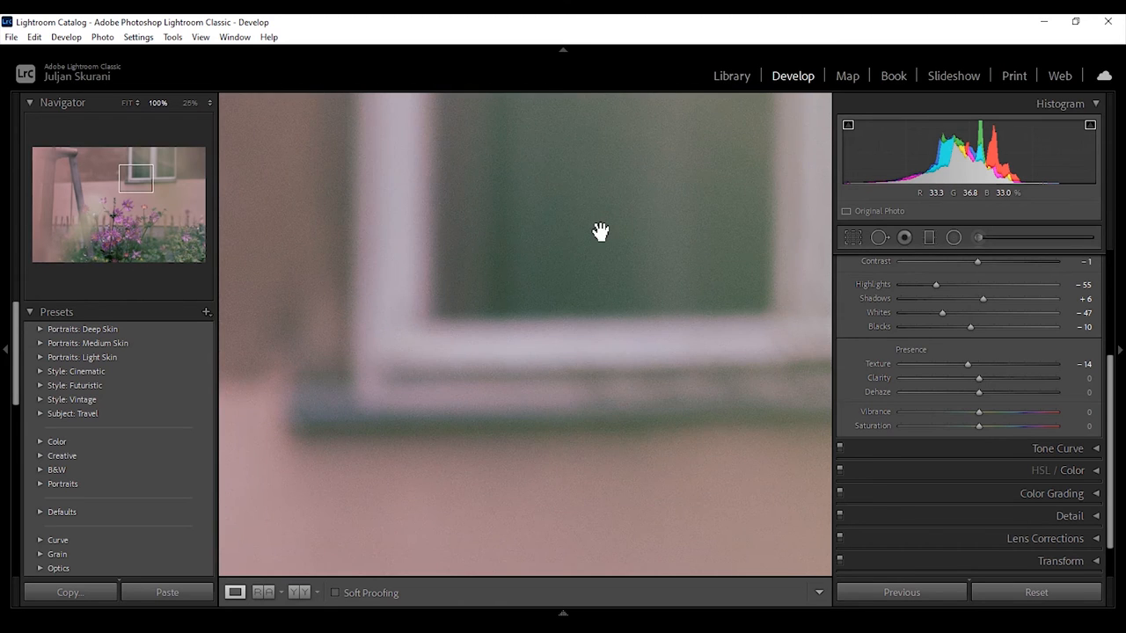
pyautogui.moveTo(978, 376); pyautogui.dragTo(1013, 376)
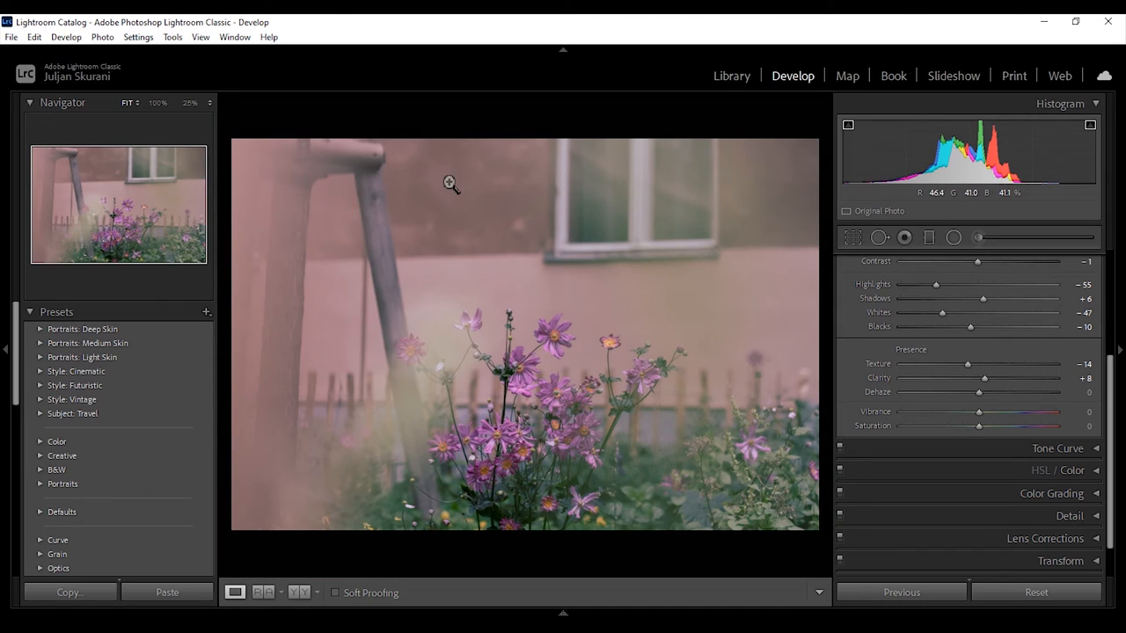
pyautogui.click(447, 185)
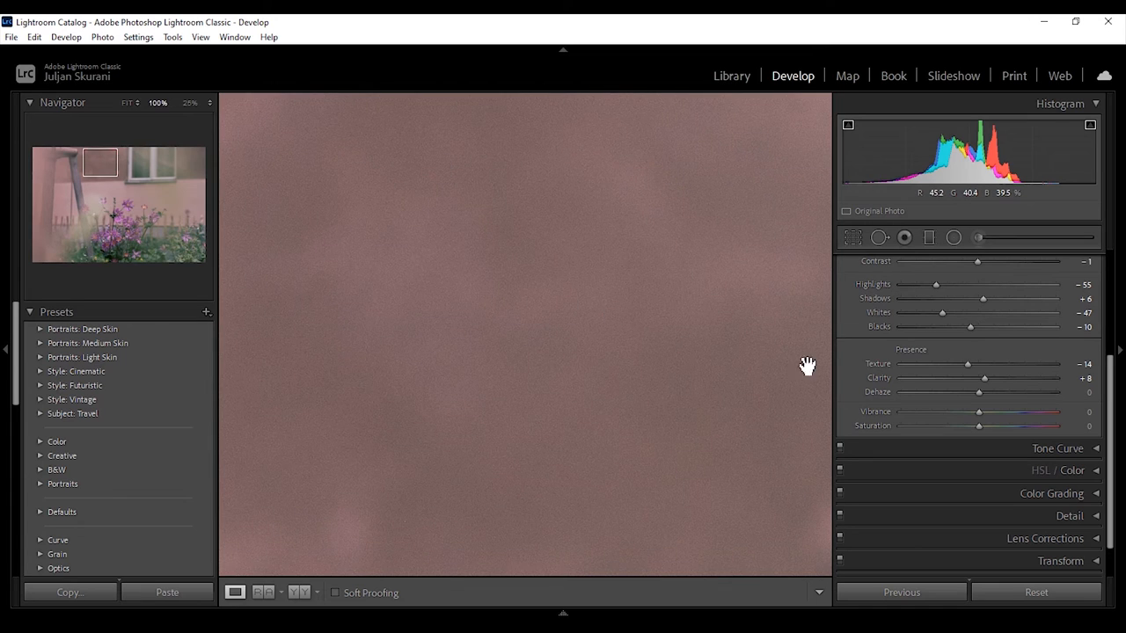
# Try Clarity at +57, -45 and +29, then return it near 0.
pyautogui.moveTo(985, 376); pyautogui.dragTo(1022, 376)
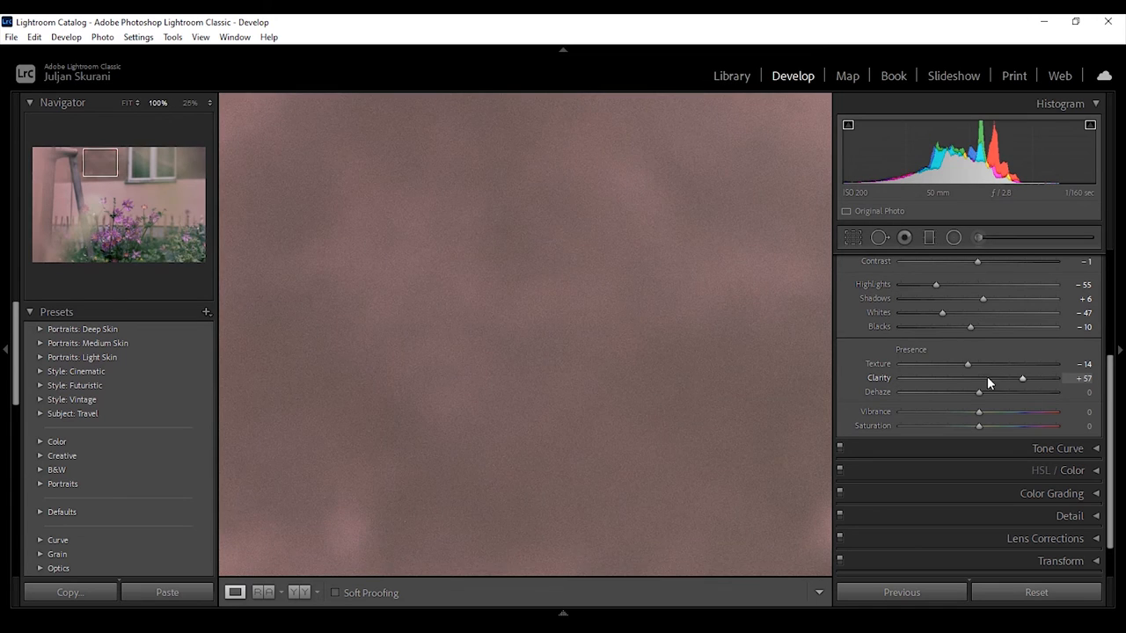
pyautogui.moveTo(1023, 376); pyautogui.dragTo(944, 376)
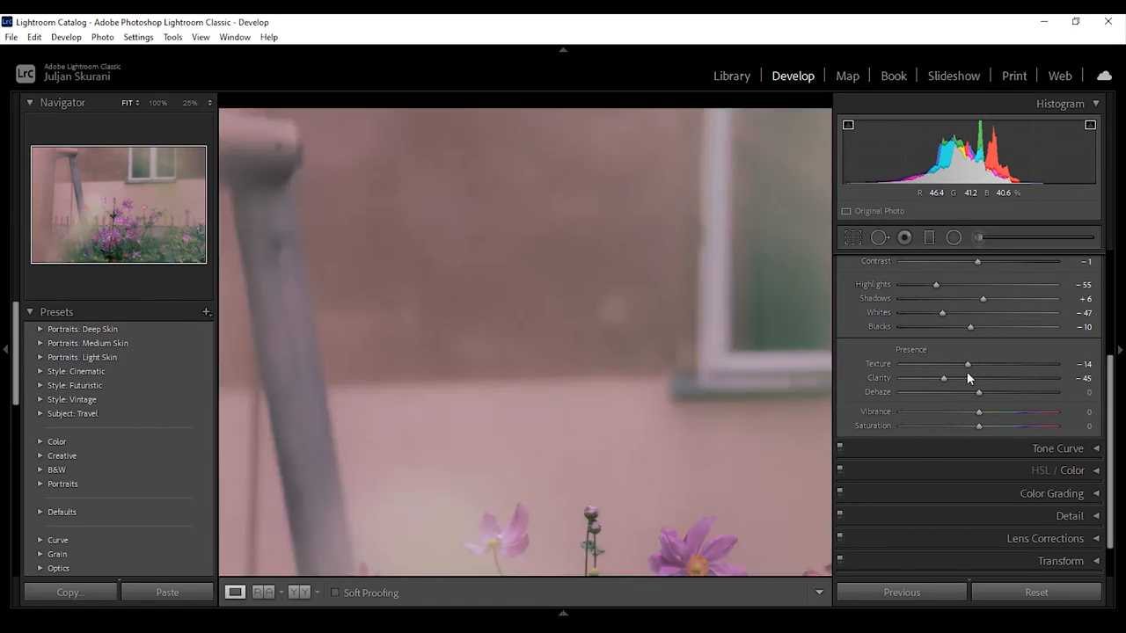
pyautogui.moveTo(945, 378); pyautogui.dragTo(1001, 378)
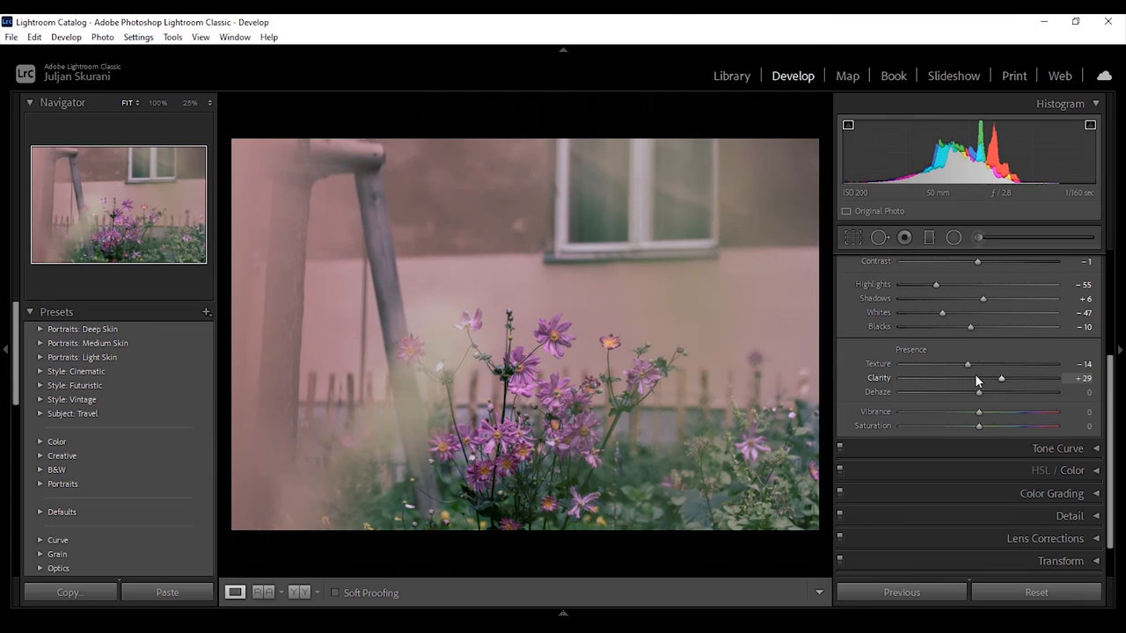
pyautogui.moveTo(1000, 379); pyautogui.dragTo(978, 378)
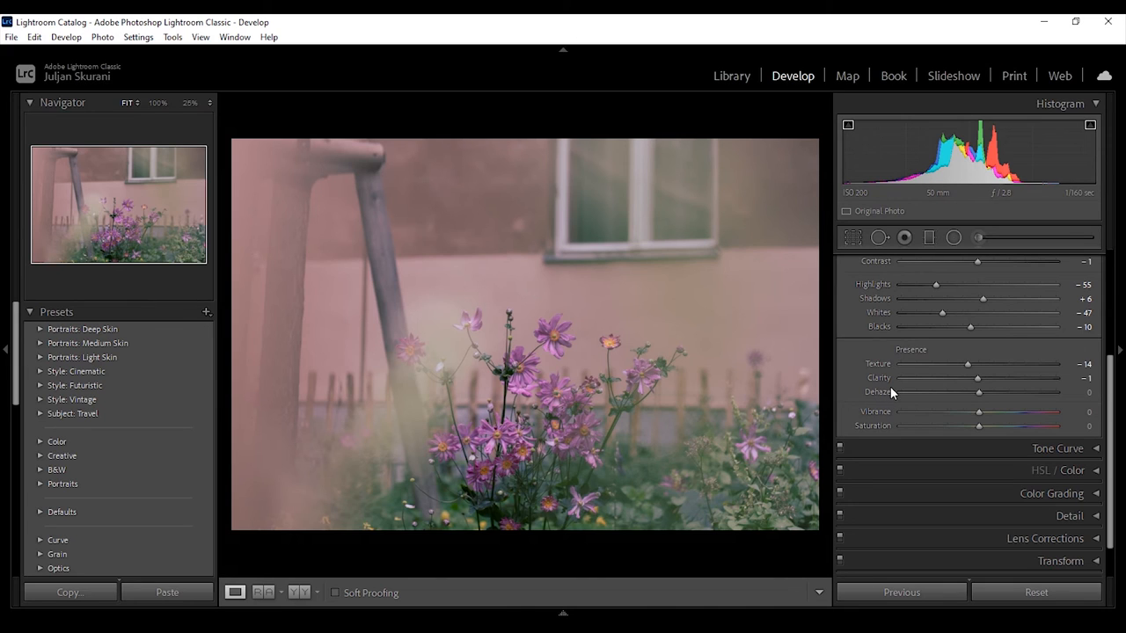
pyautogui.moveTo(894, 403)
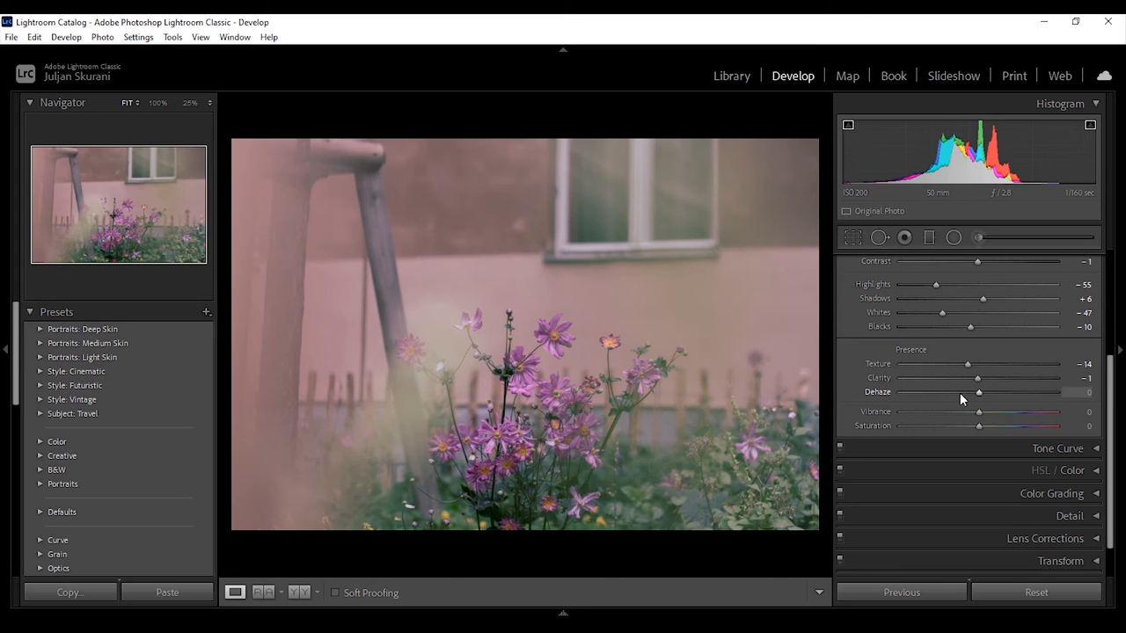
pyautogui.moveTo(934, 396)
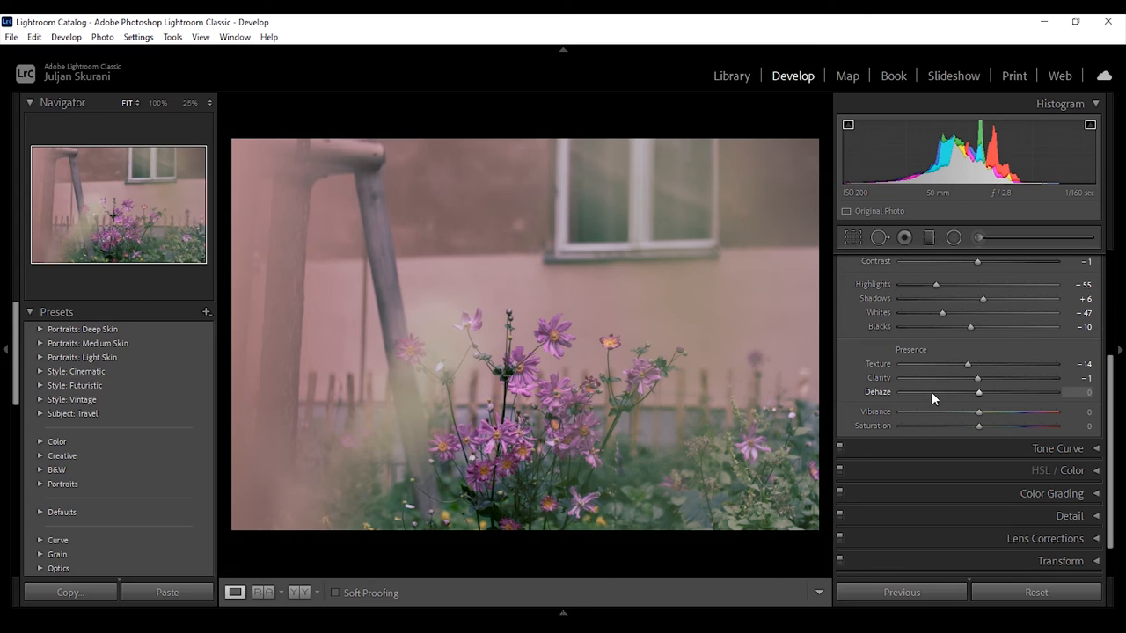
# Push Dehaze to about -46, then +42, and return it near 0.
pyautogui.moveTo(979, 393); pyautogui.dragTo(930, 393)
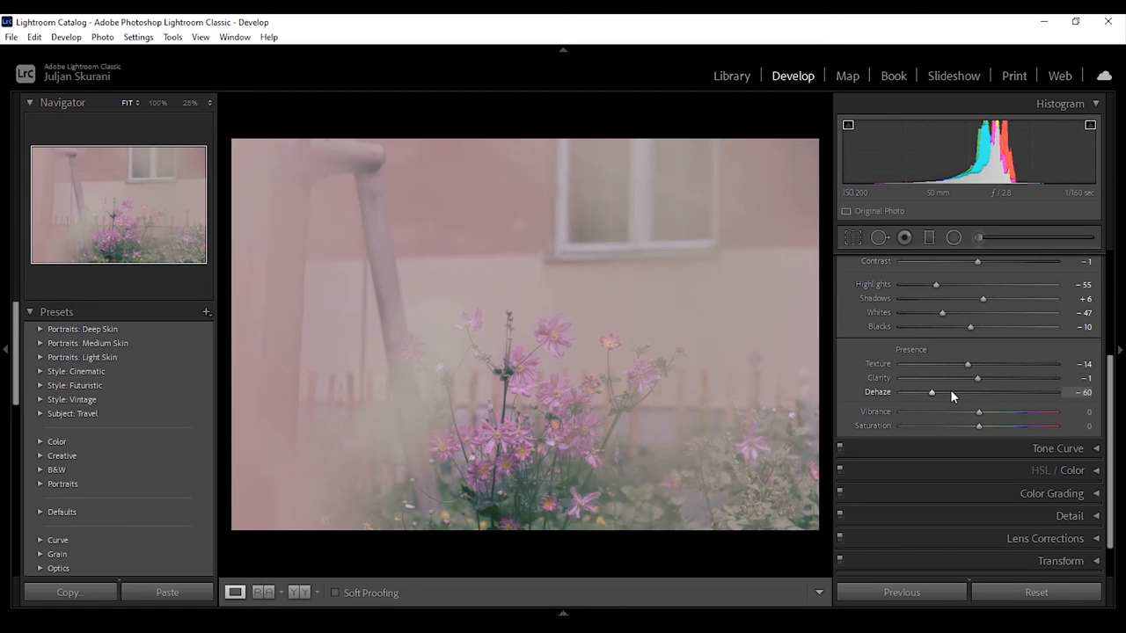
pyautogui.moveTo(932, 392); pyautogui.dragTo(947, 393)
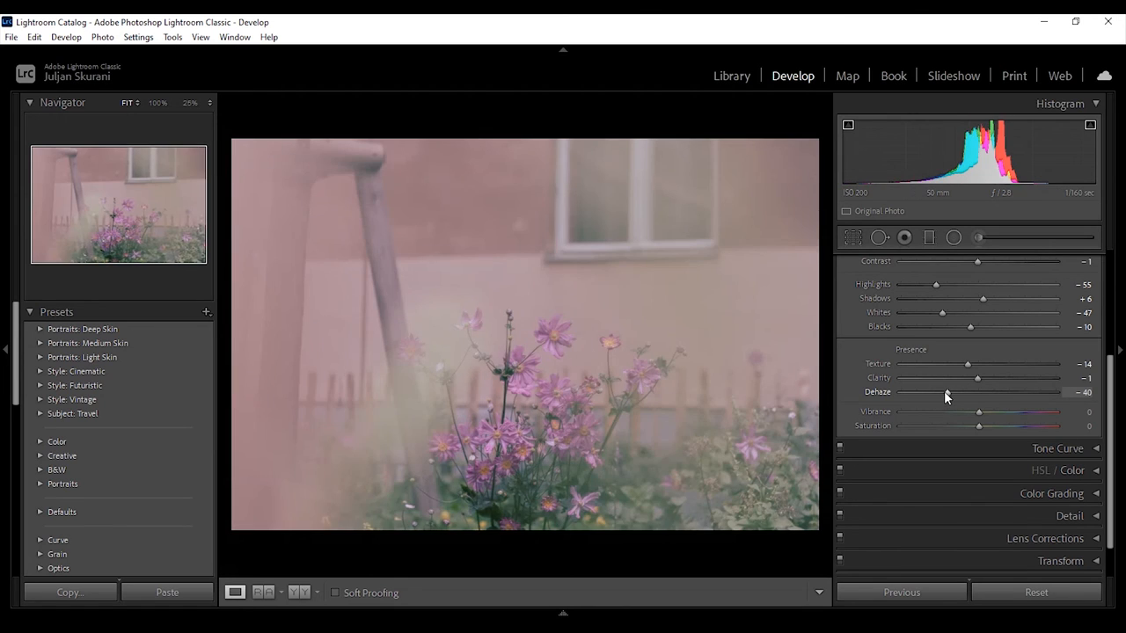
pyautogui.moveTo(946, 392); pyautogui.dragTo(1012, 392)
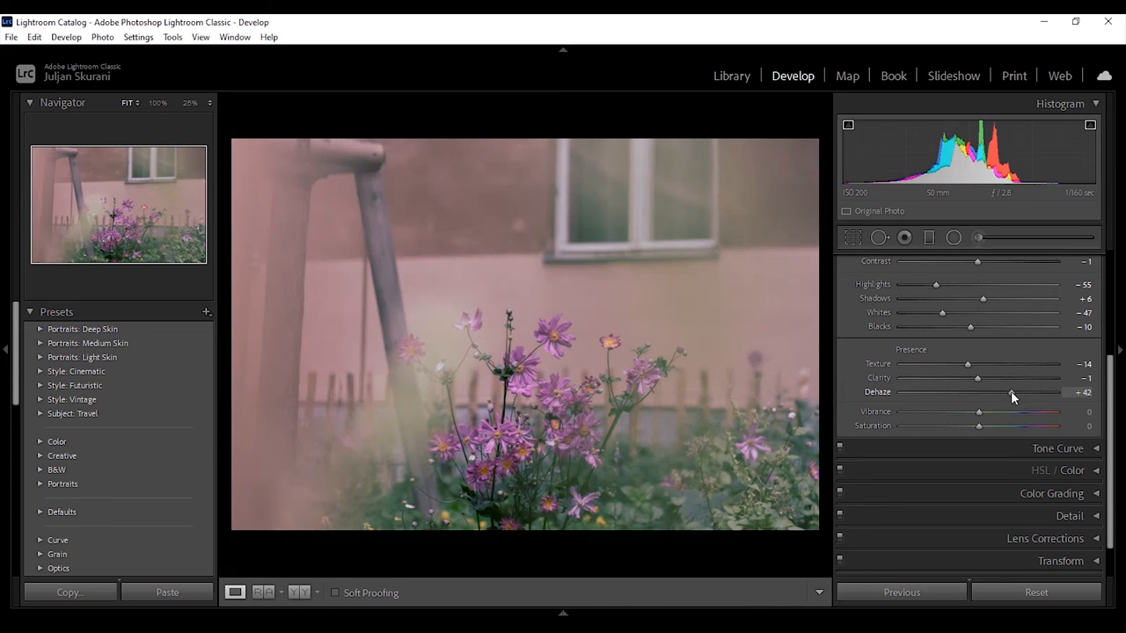
pyautogui.moveTo(1012, 392); pyautogui.dragTo(978, 393)
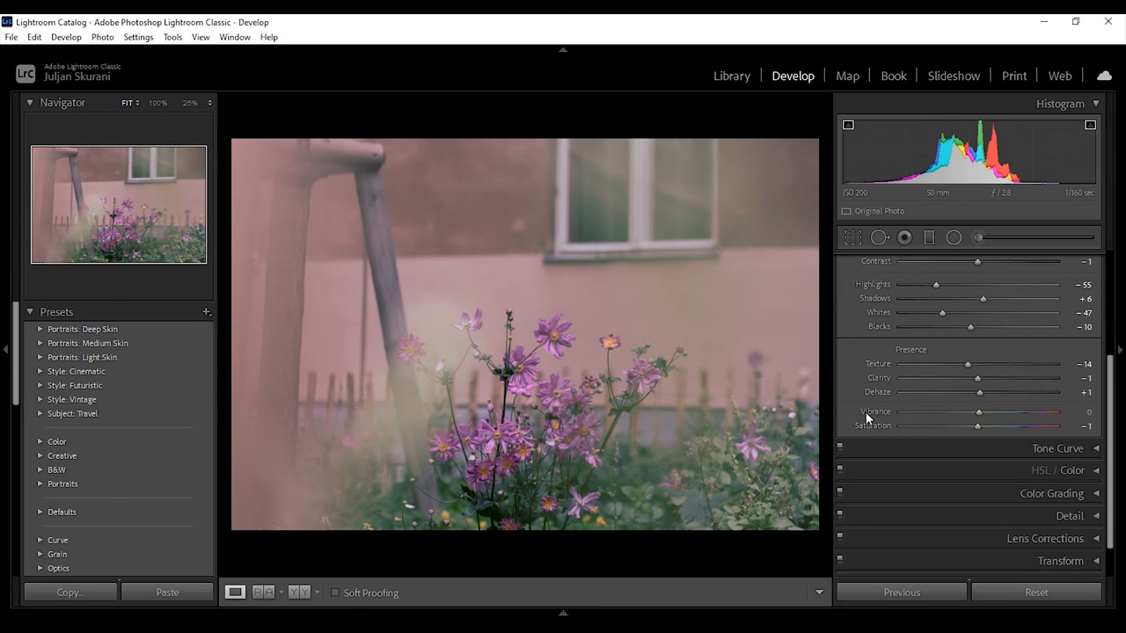
pyautogui.moveTo(894, 415)
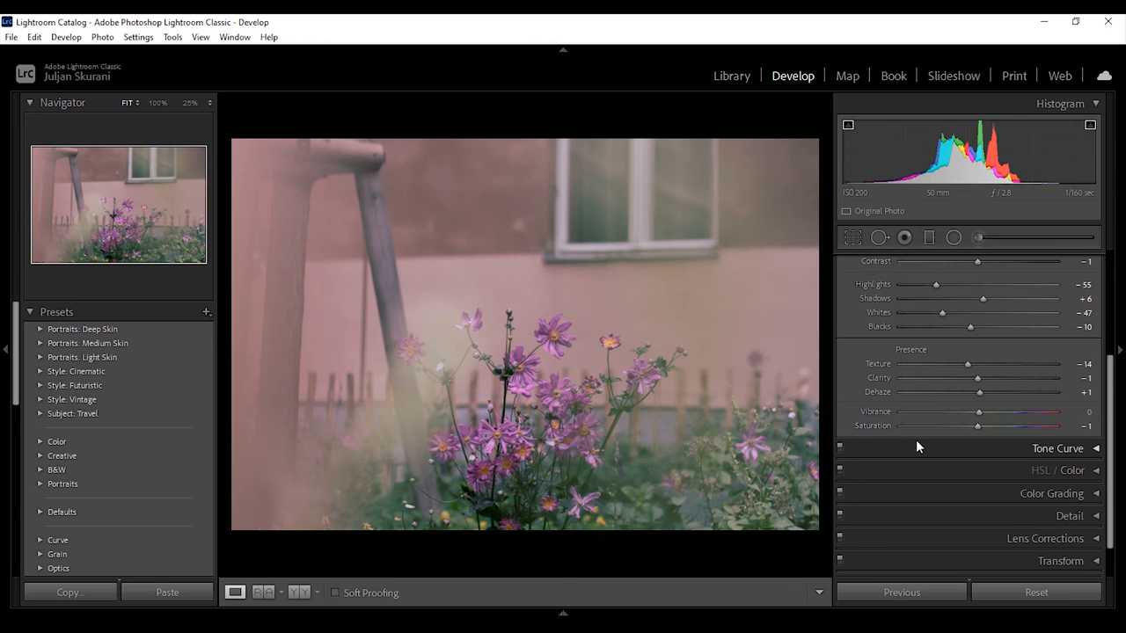
pyautogui.moveTo(946, 447)
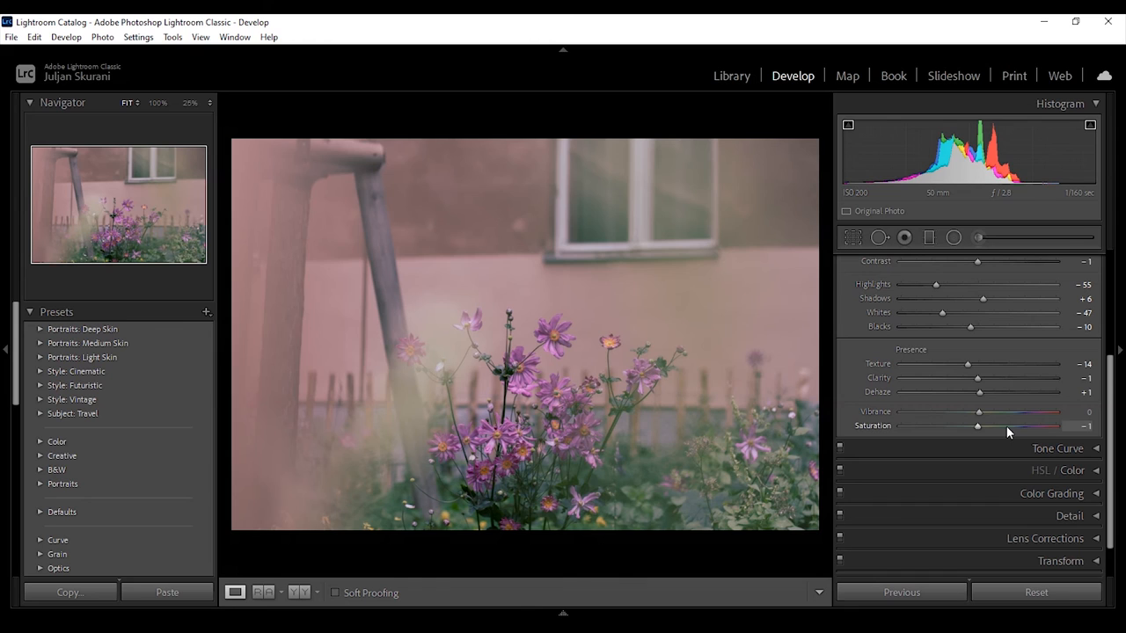
# Try Saturation at +41, -29 and -99 on the flower photo, then return it near zero.
pyautogui.moveTo(976, 426); pyautogui.dragTo(1012, 426)
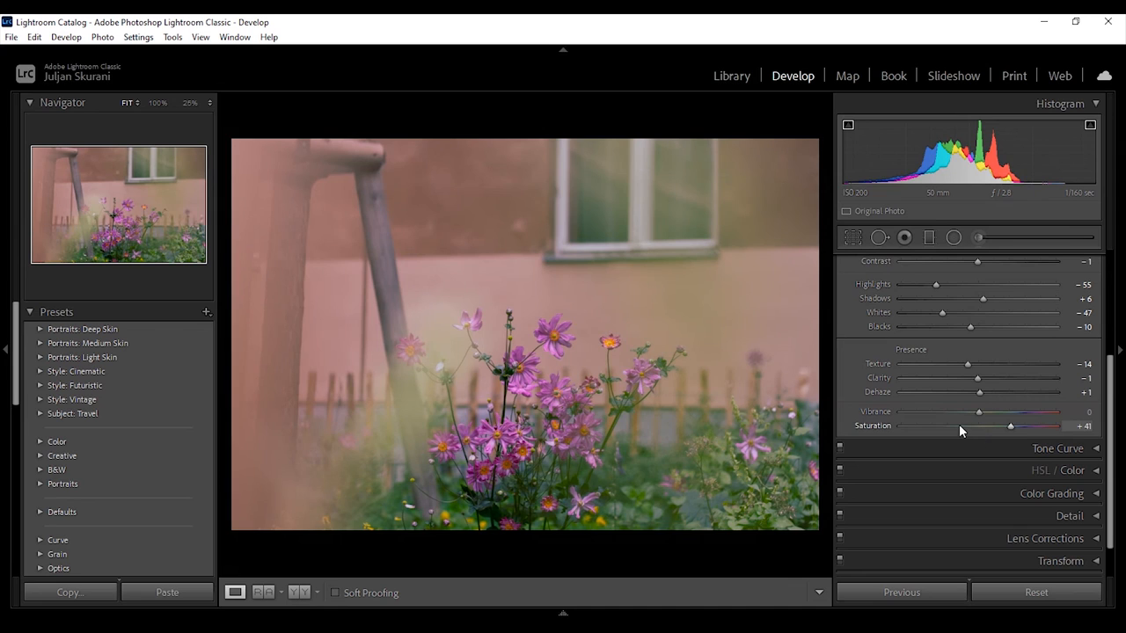
pyautogui.moveTo(1010, 426); pyautogui.dragTo(957, 426)
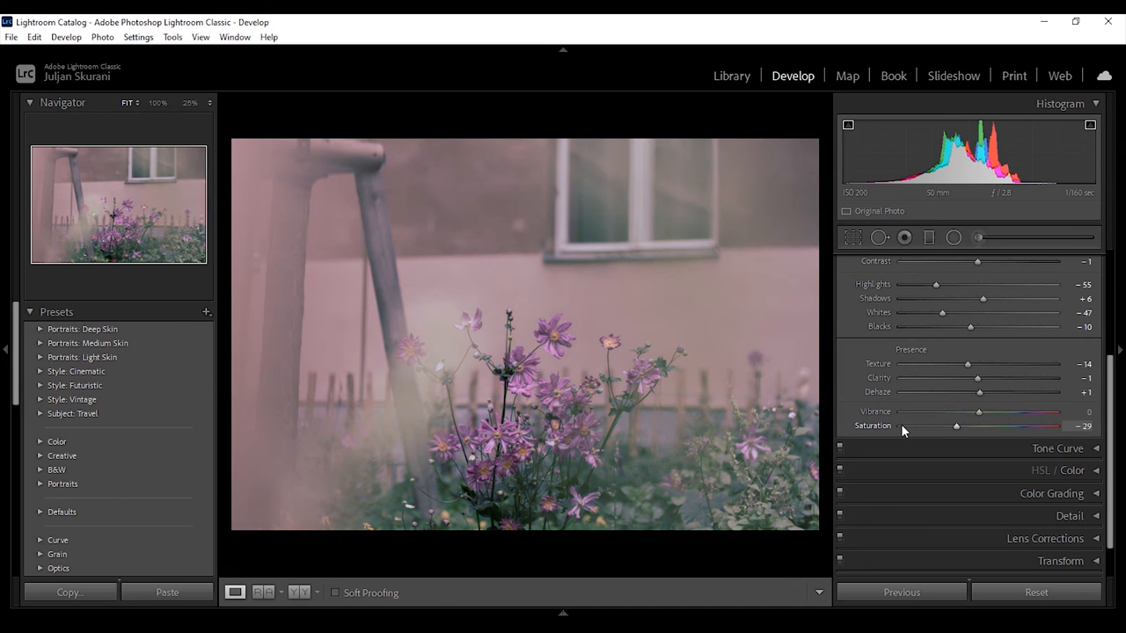
pyautogui.moveTo(957, 427); pyautogui.dragTo(894, 428)
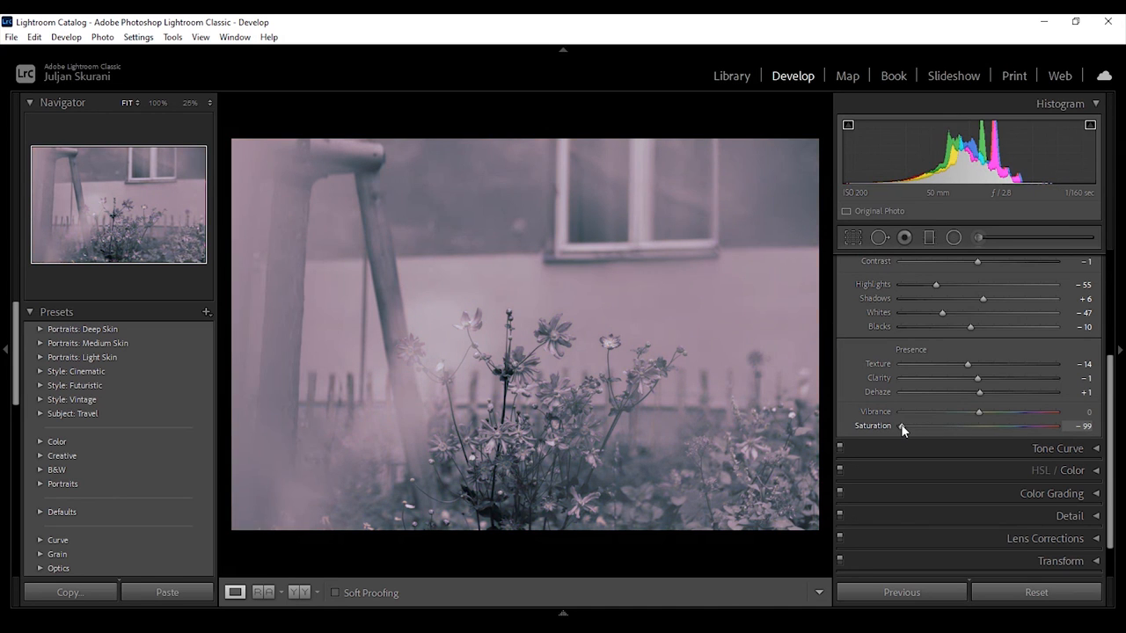
pyautogui.moveTo(901, 426); pyautogui.dragTo(979, 426)
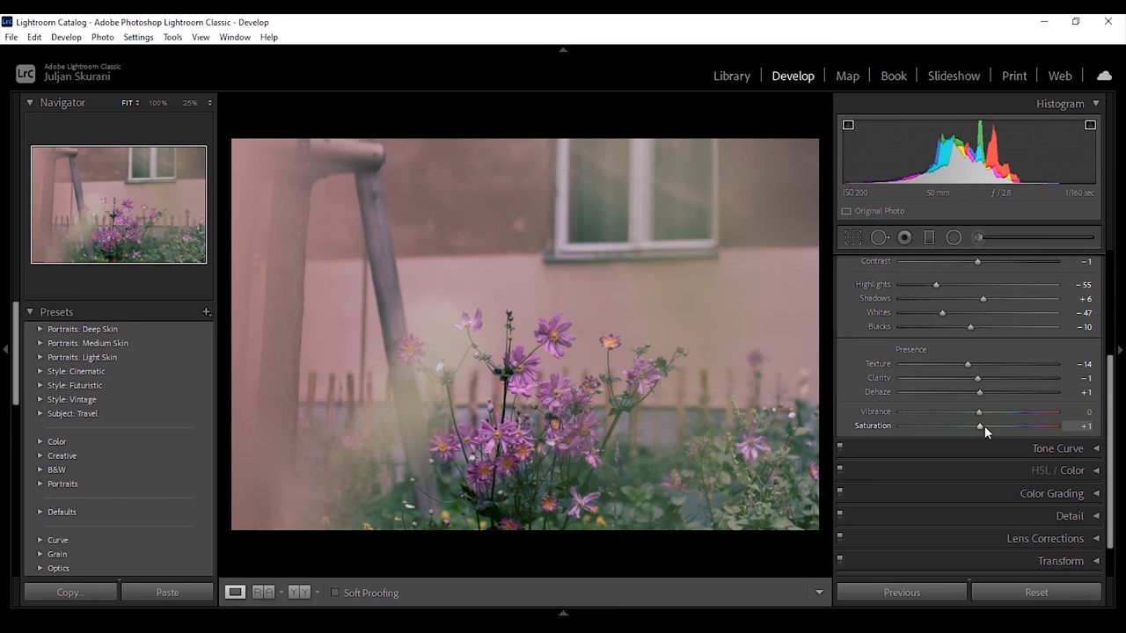
# Try Vibrance at +39 and -57, then Saturation at +39 again, returning each near zero.
pyautogui.moveTo(980, 411); pyautogui.dragTo(1006, 412)
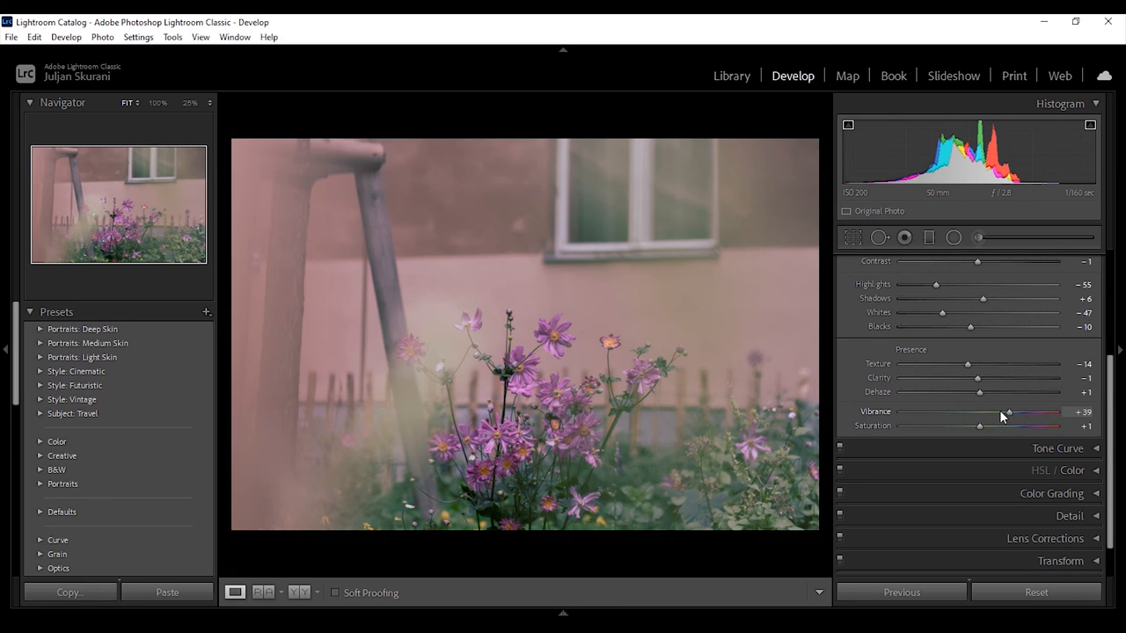
pyautogui.moveTo(1006, 411); pyautogui.dragTo(978, 412)
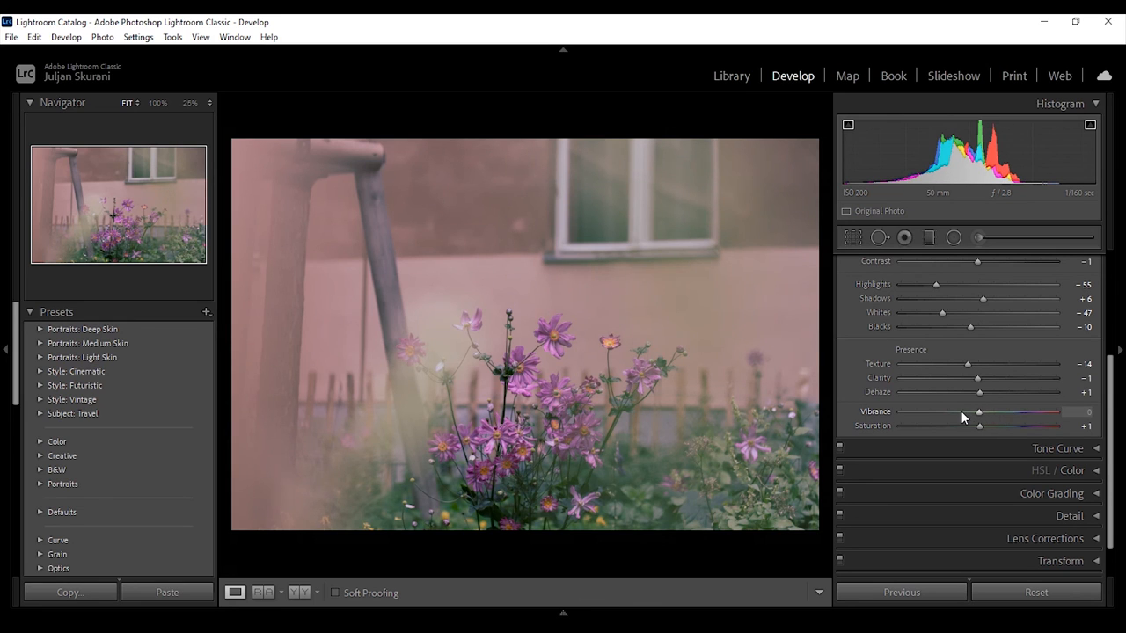
pyautogui.moveTo(978, 411); pyautogui.dragTo(934, 411)
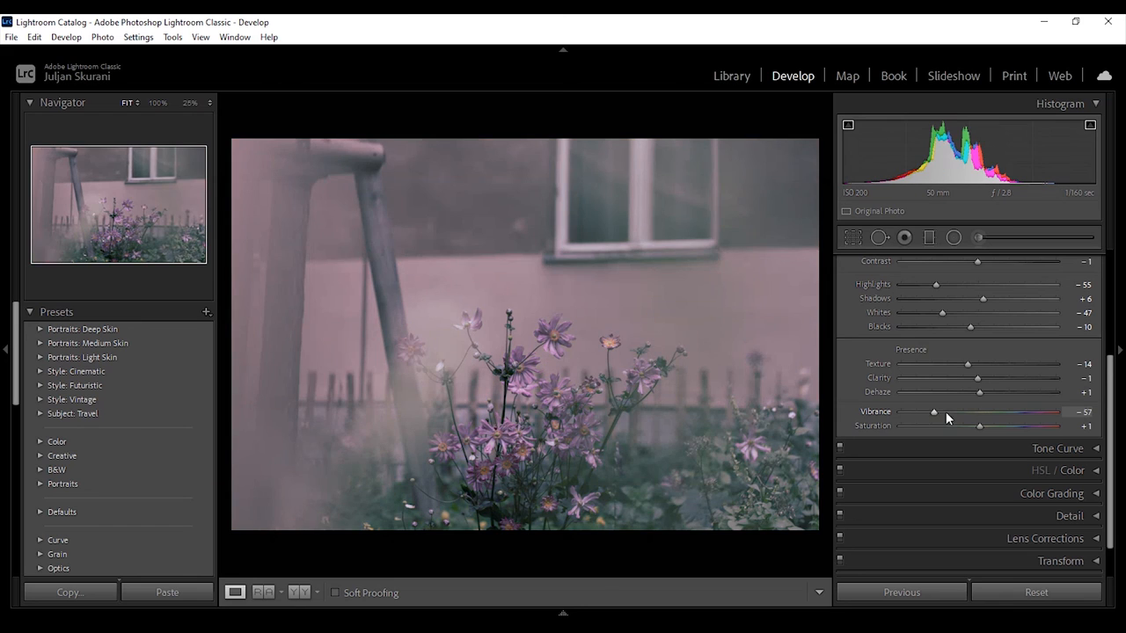
pyautogui.moveTo(934, 412); pyautogui.dragTo(978, 412)
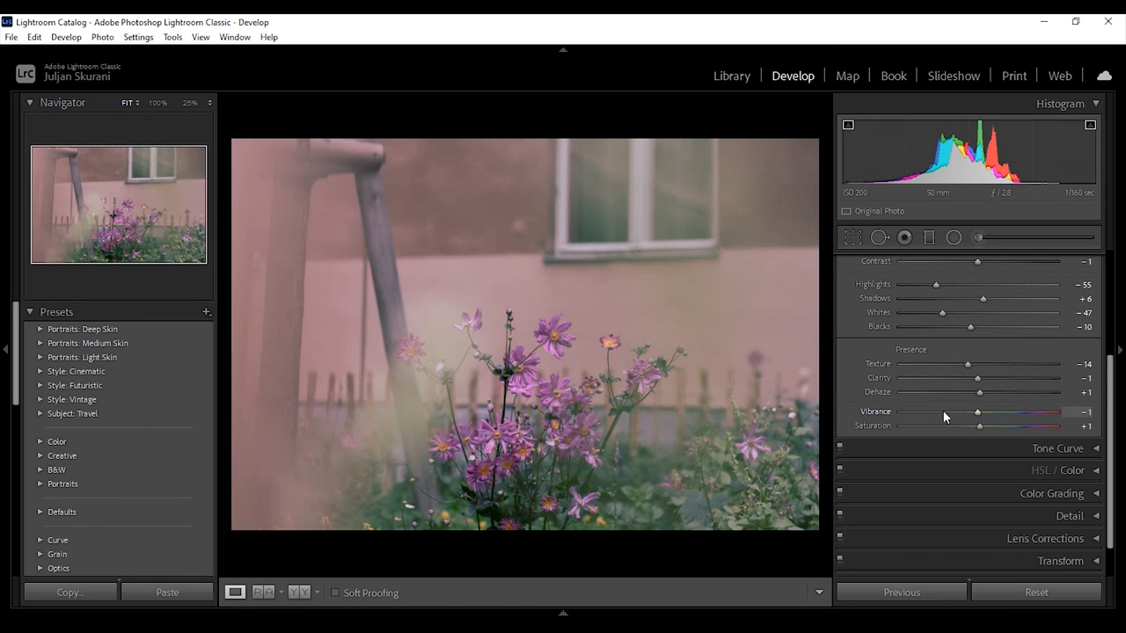
pyautogui.moveTo(978, 425); pyautogui.dragTo(1010, 426)
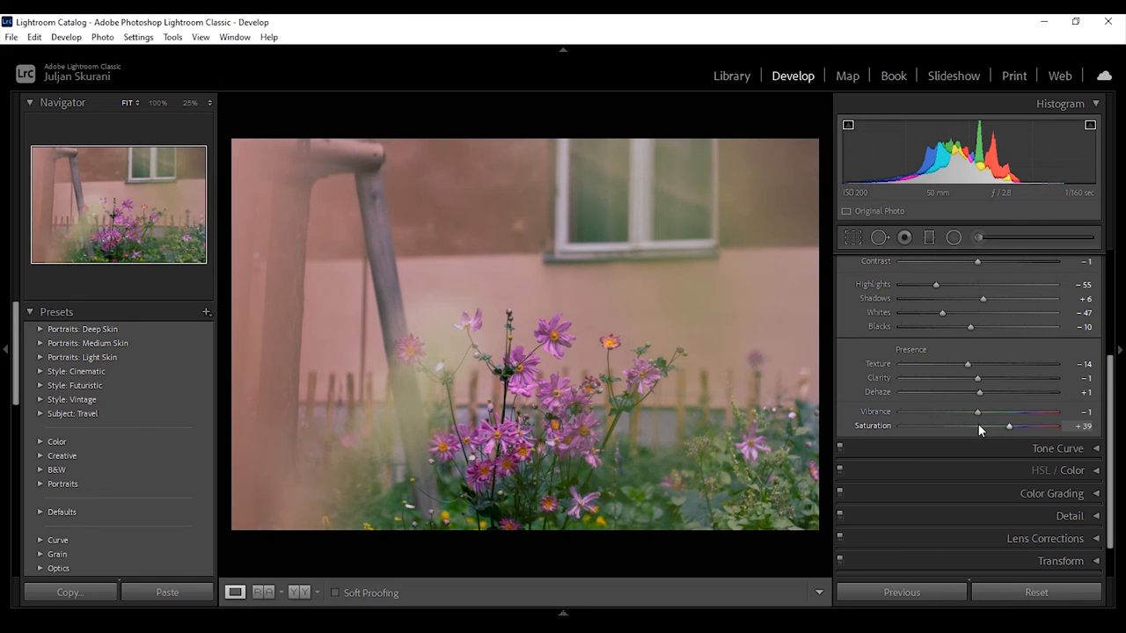
pyautogui.moveTo(1010, 426); pyautogui.dragTo(976, 426)
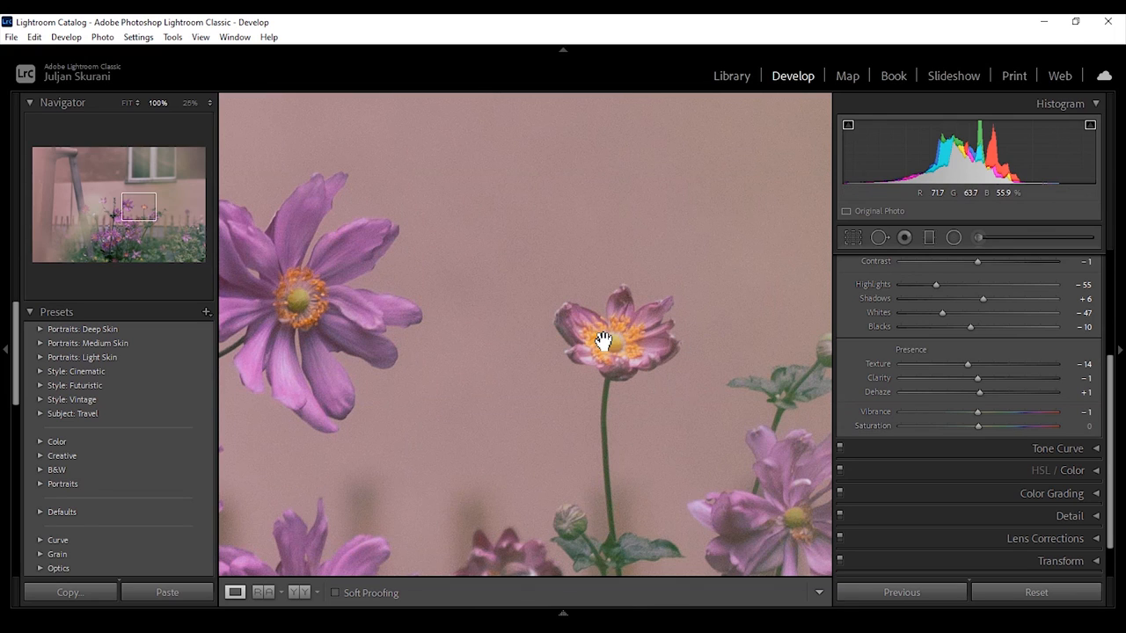
# On the close-up, boost Saturation to +42 then Vibrance to +55, returning each to neutral.
pyautogui.moveTo(976, 425); pyautogui.dragTo(1017, 426)
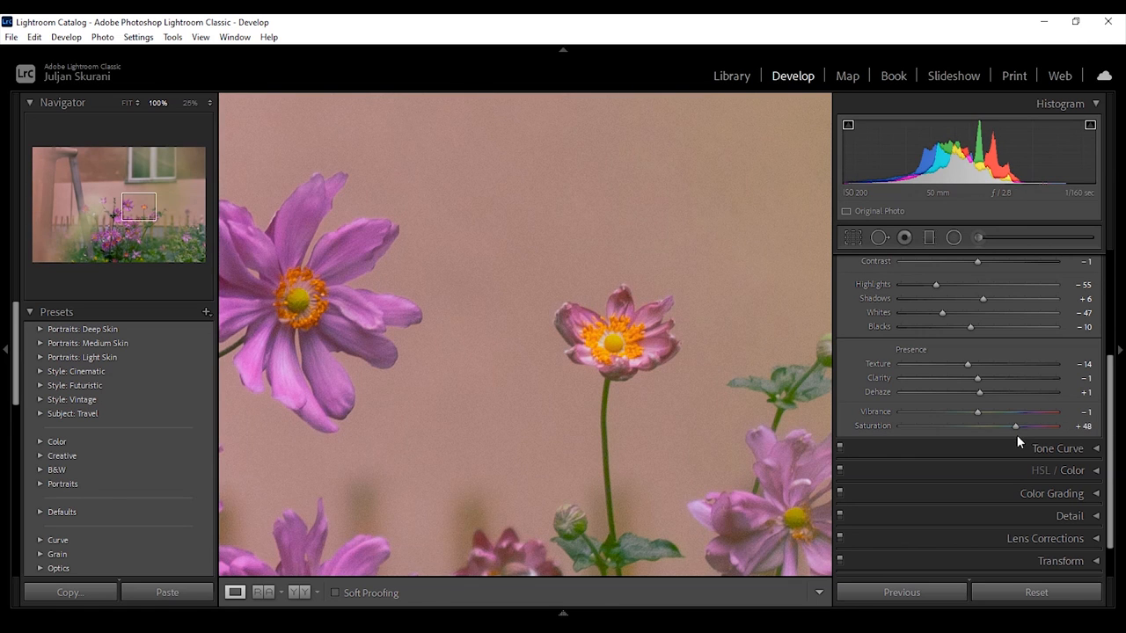
pyautogui.moveTo(1013, 426); pyautogui.dragTo(1038, 425)
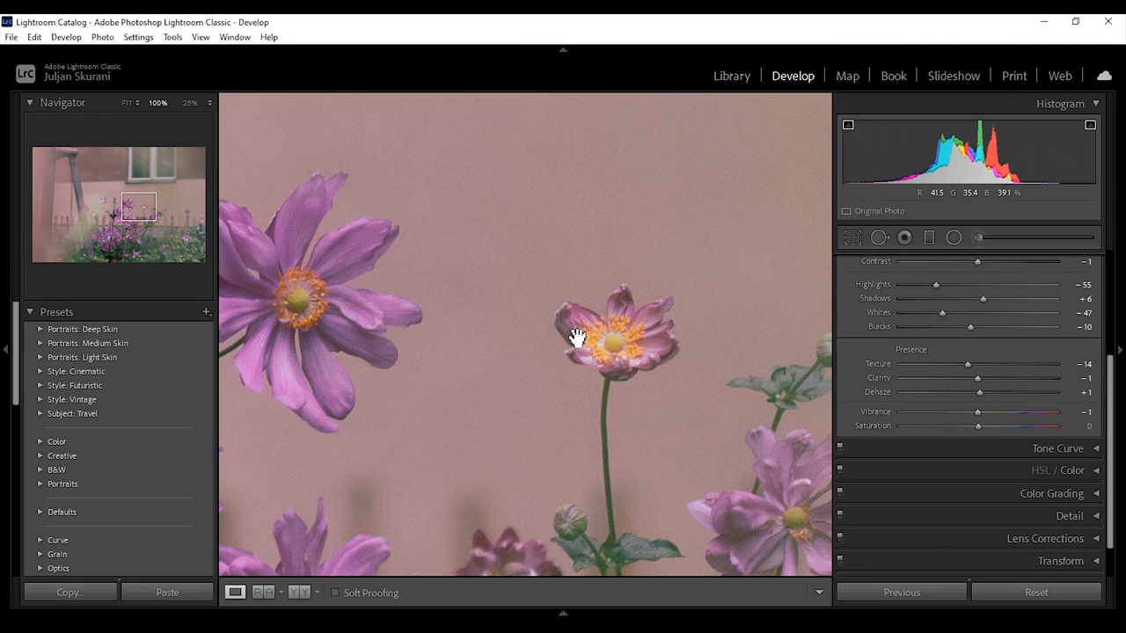
pyautogui.moveTo(978, 412); pyautogui.dragTo(1020, 412)
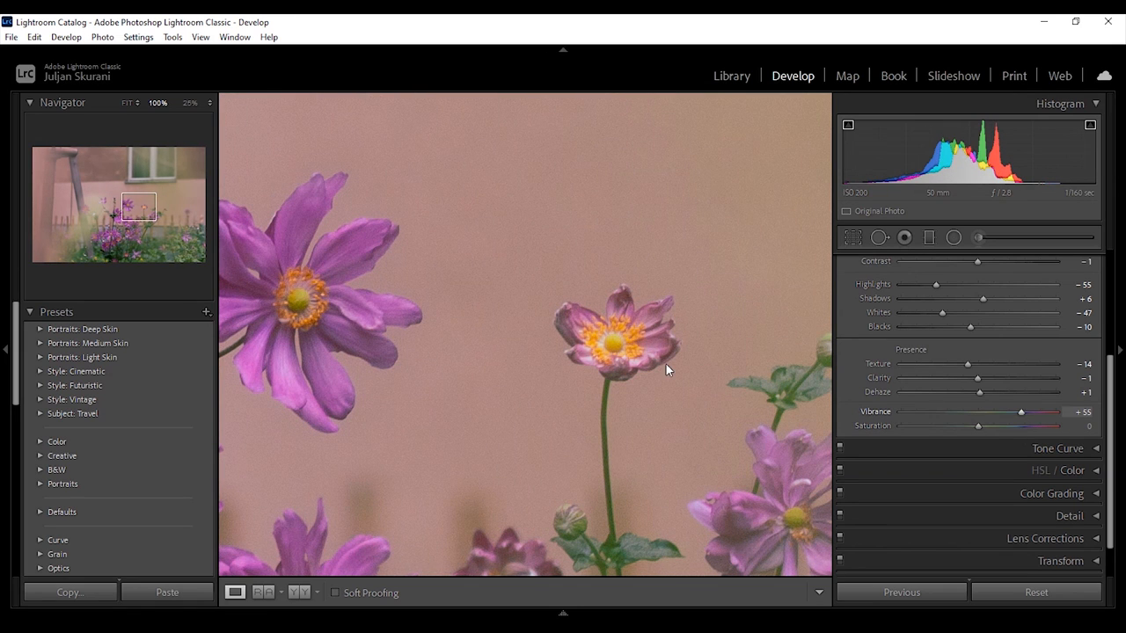
pyautogui.moveTo(612, 359)
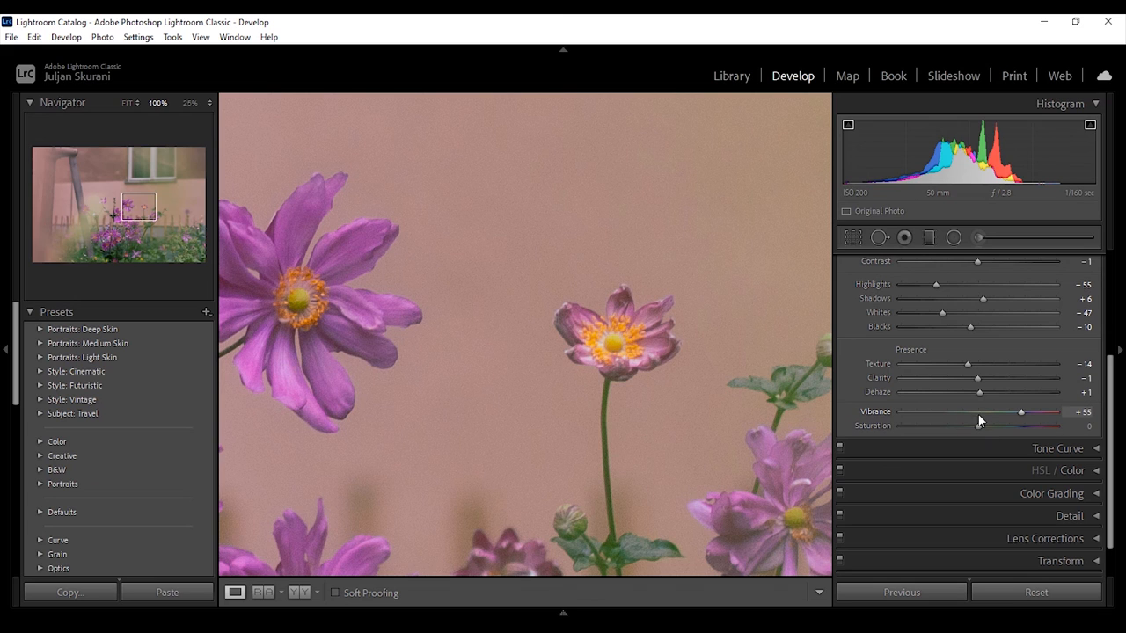
pyautogui.moveTo(1020, 412); pyautogui.dragTo(977, 412)
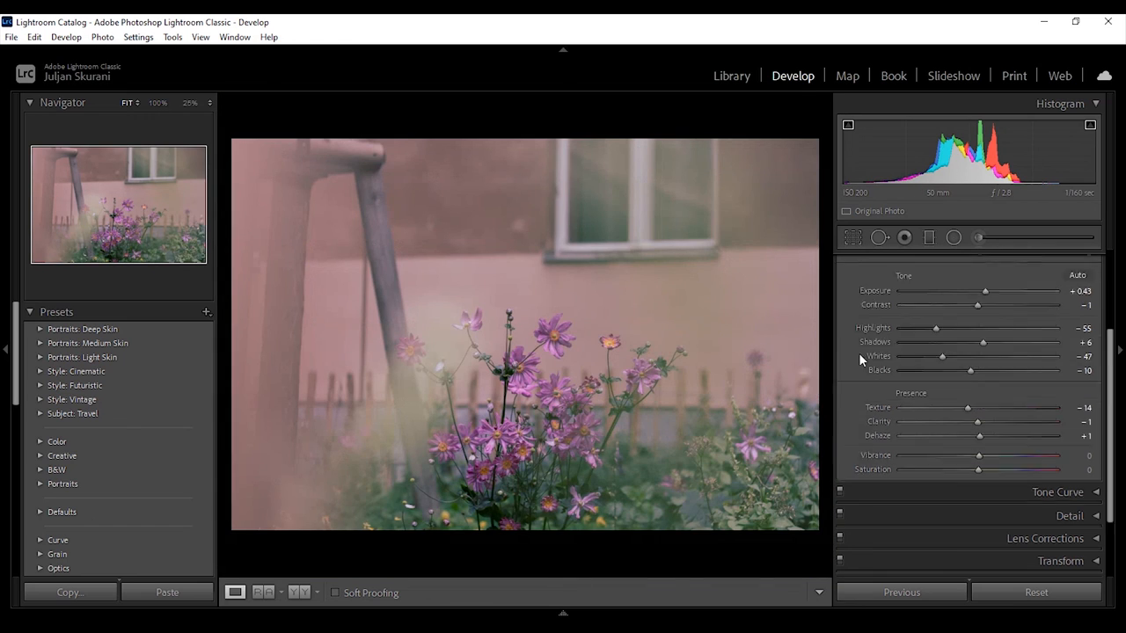
# Return to Fit view with the Basic panel header and white balance controls visible.
pyautogui.click(1081, 262)
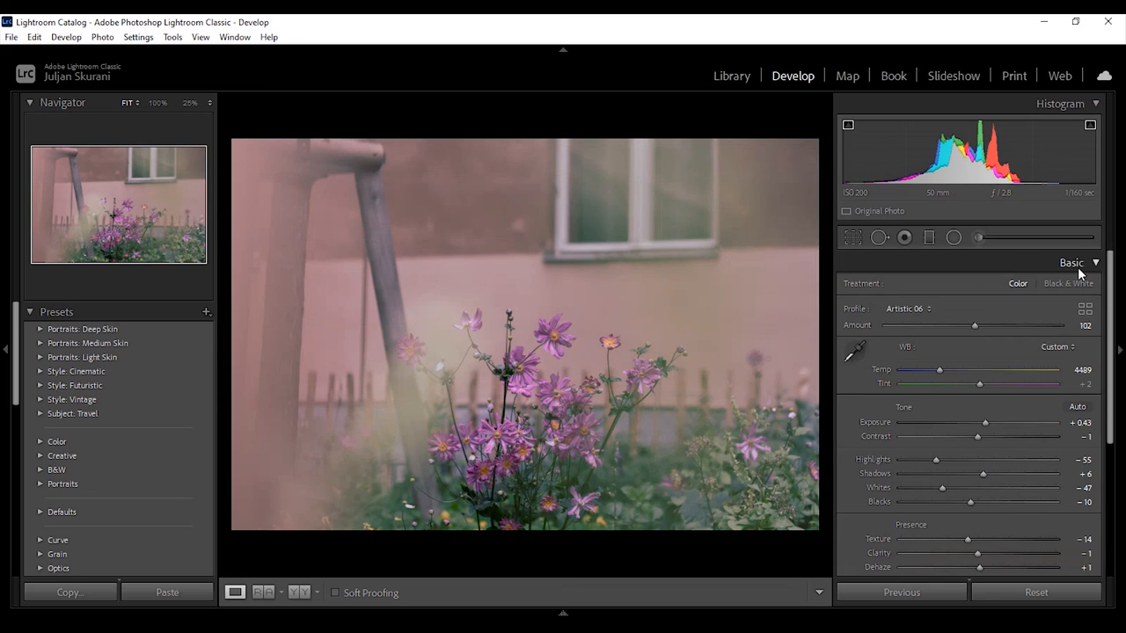